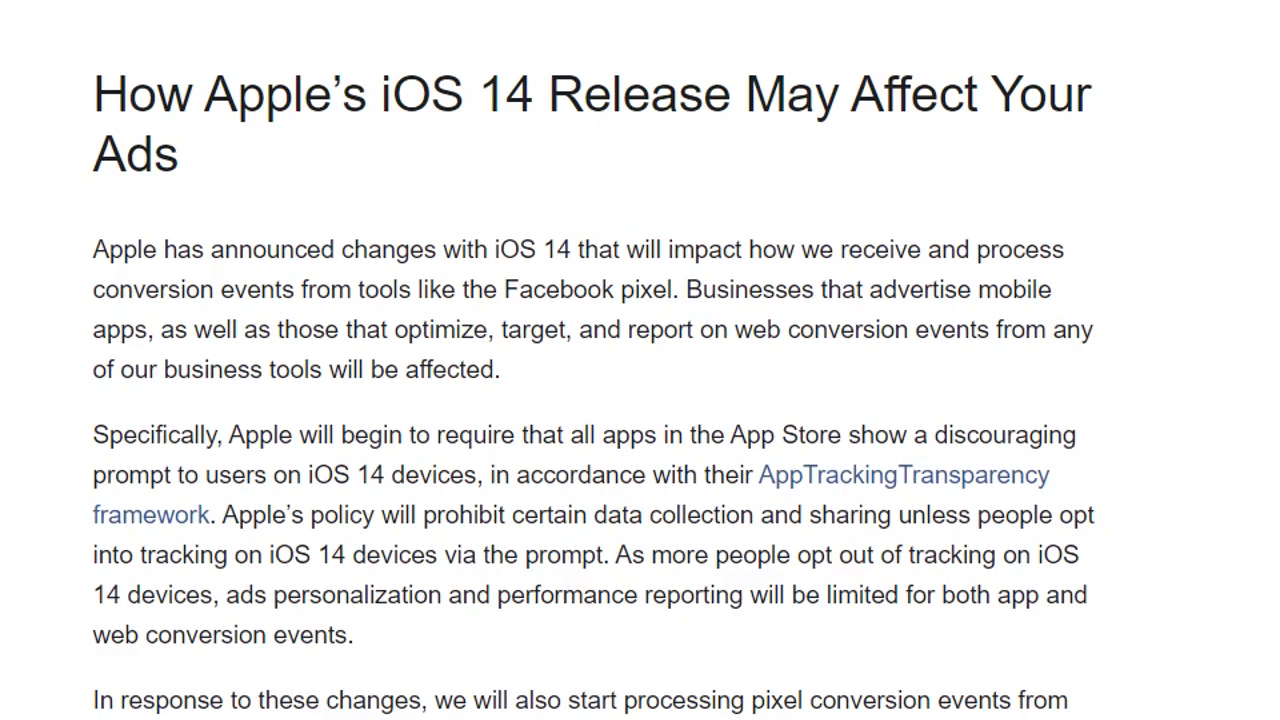
# Step: Highlight the Help Center passage about the iOS 14 AppTrackingTransparency prompt
pyautogui.moveTo(92, 434); pyautogui.dragTo(425, 555)
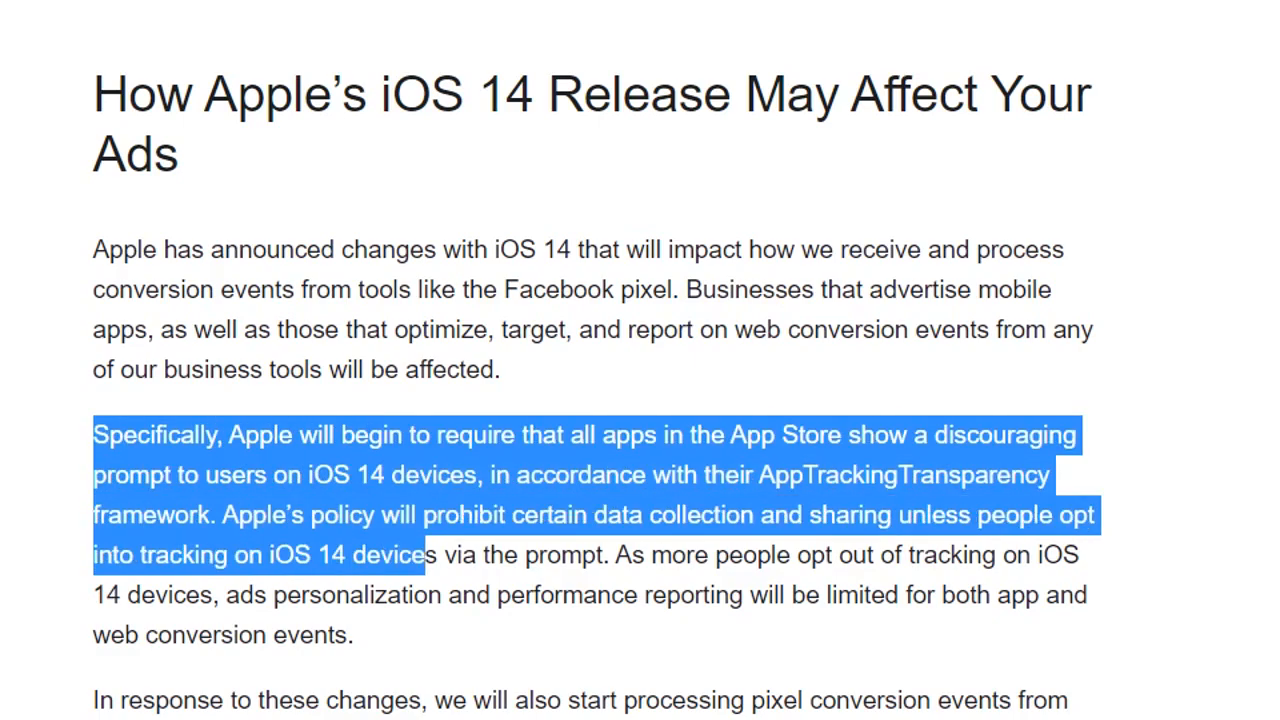
pyautogui.moveTo(425, 555); pyautogui.dragTo(355, 635)
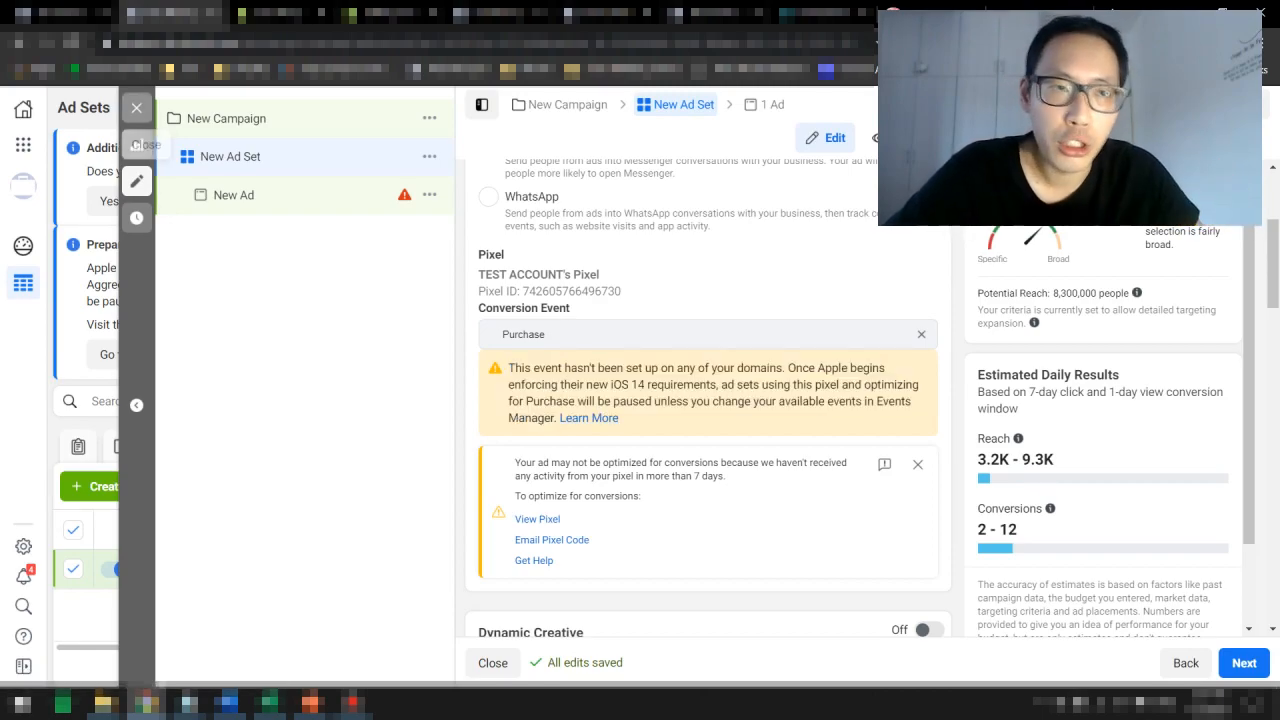
# Step: Close the ad set editor and follow Resource Center's Review Pixels task to Business Settings
pyautogui.click(492, 662)
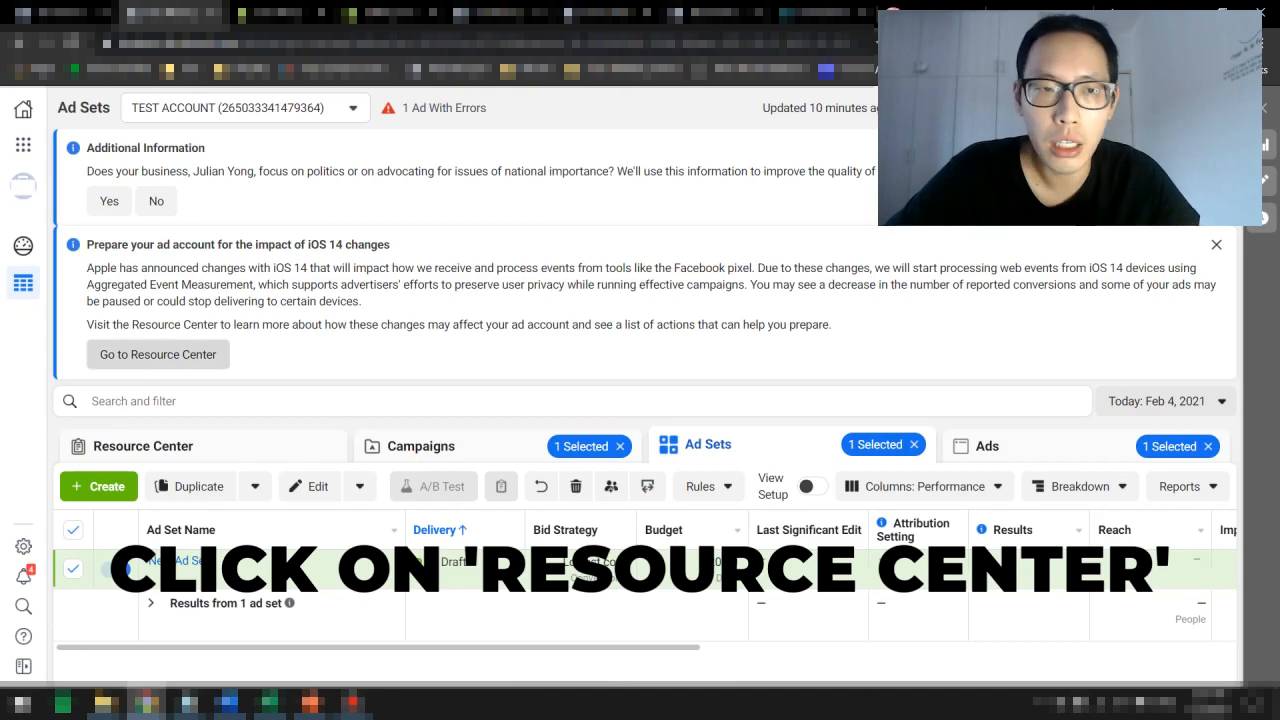
pyautogui.click(143, 445)
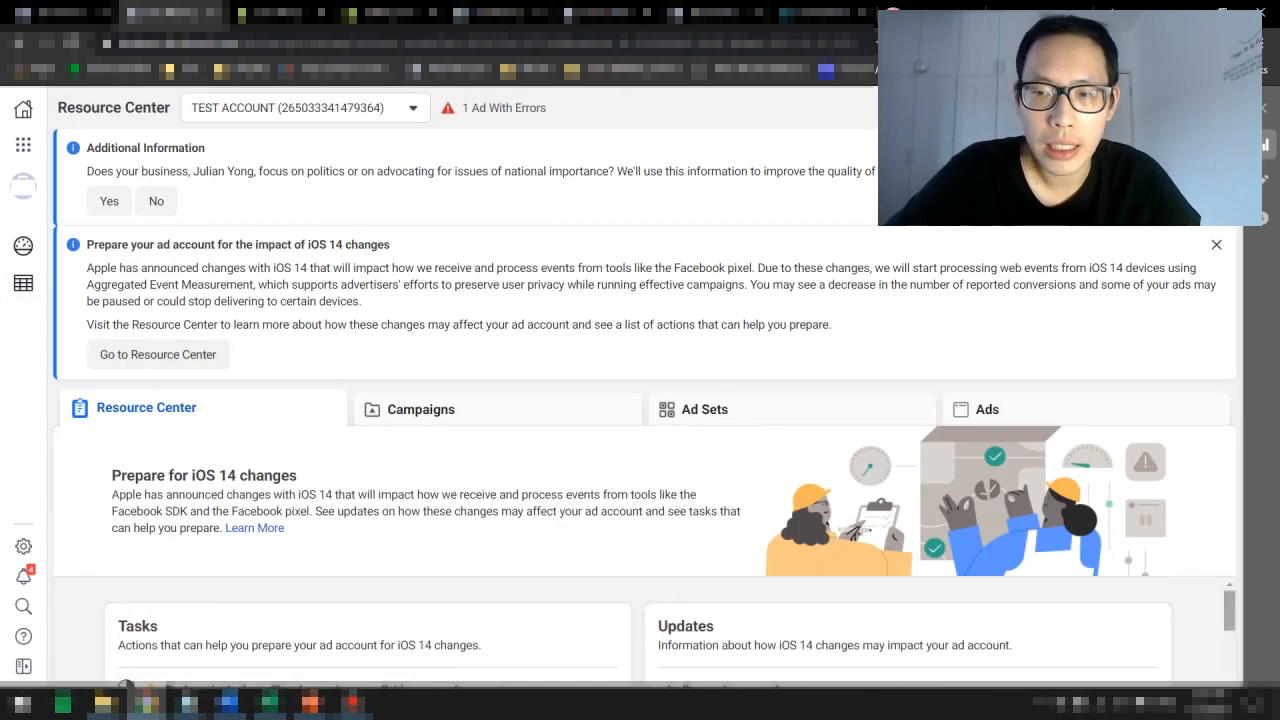
pyautogui.scroll(-3)
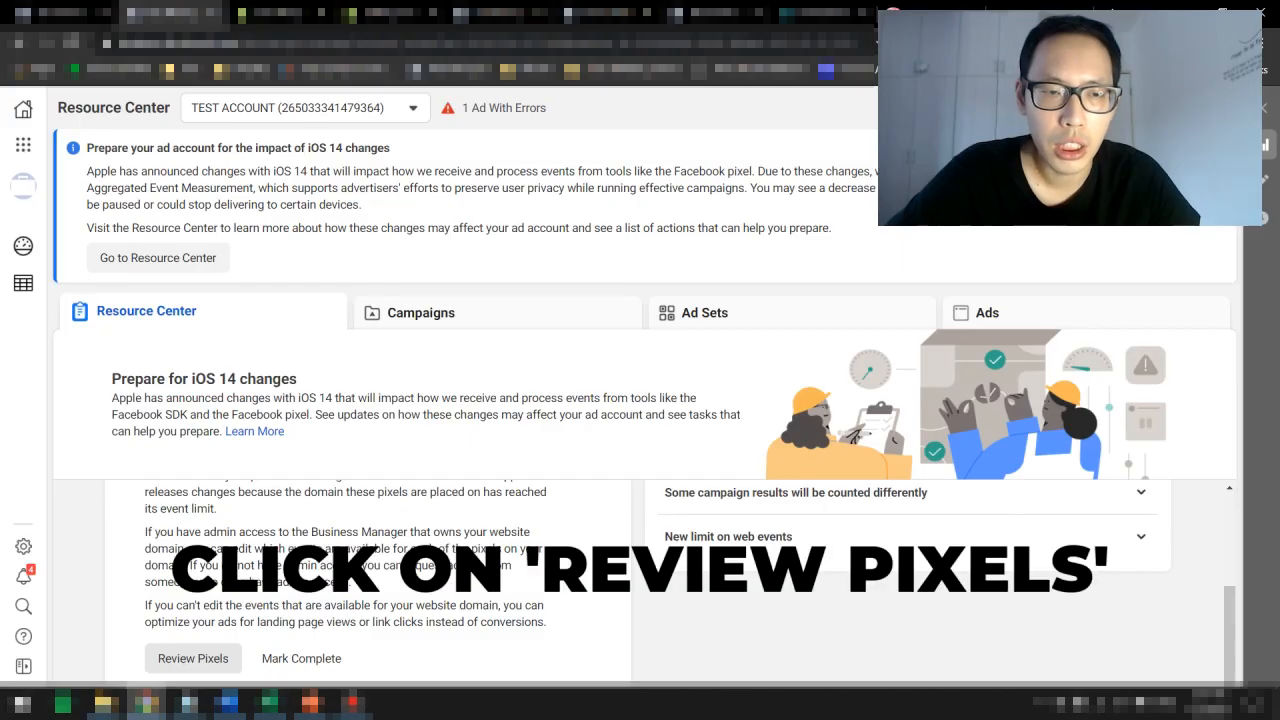
pyautogui.click(193, 658)
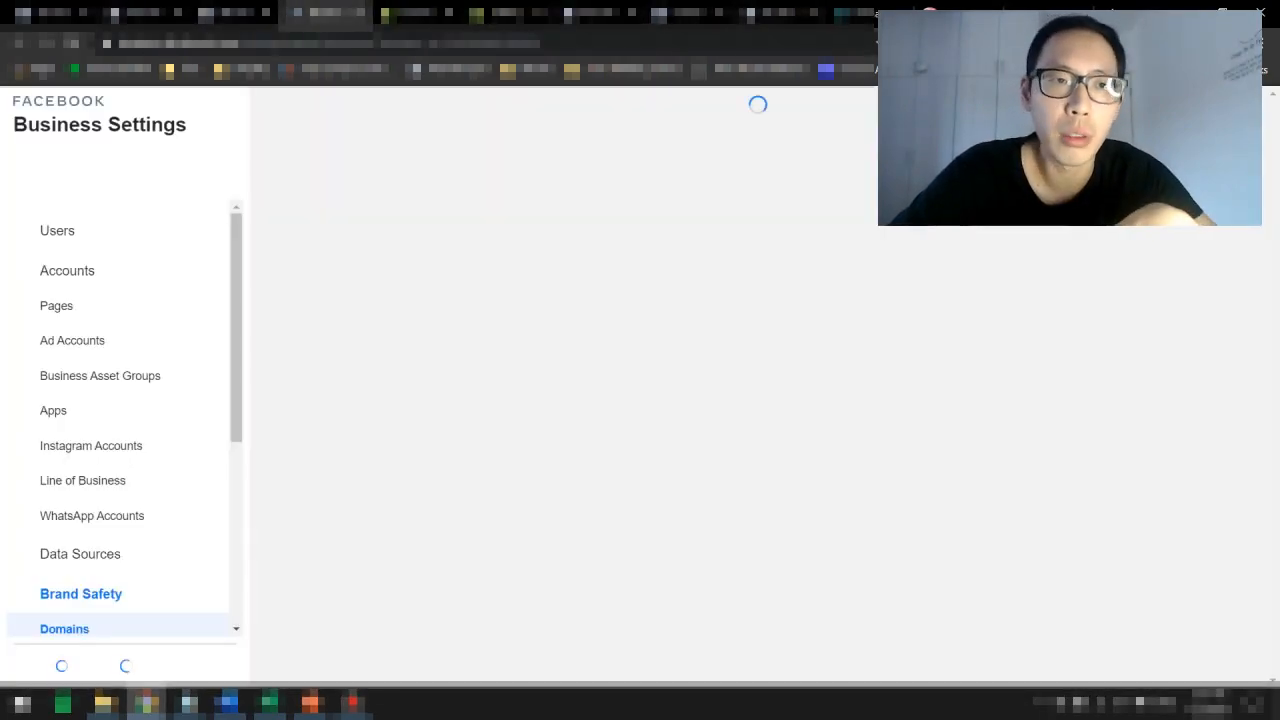
# Step: Add the ezeepeazy.com domain under Brand Safety > Domains
pyautogui.click(64, 628)
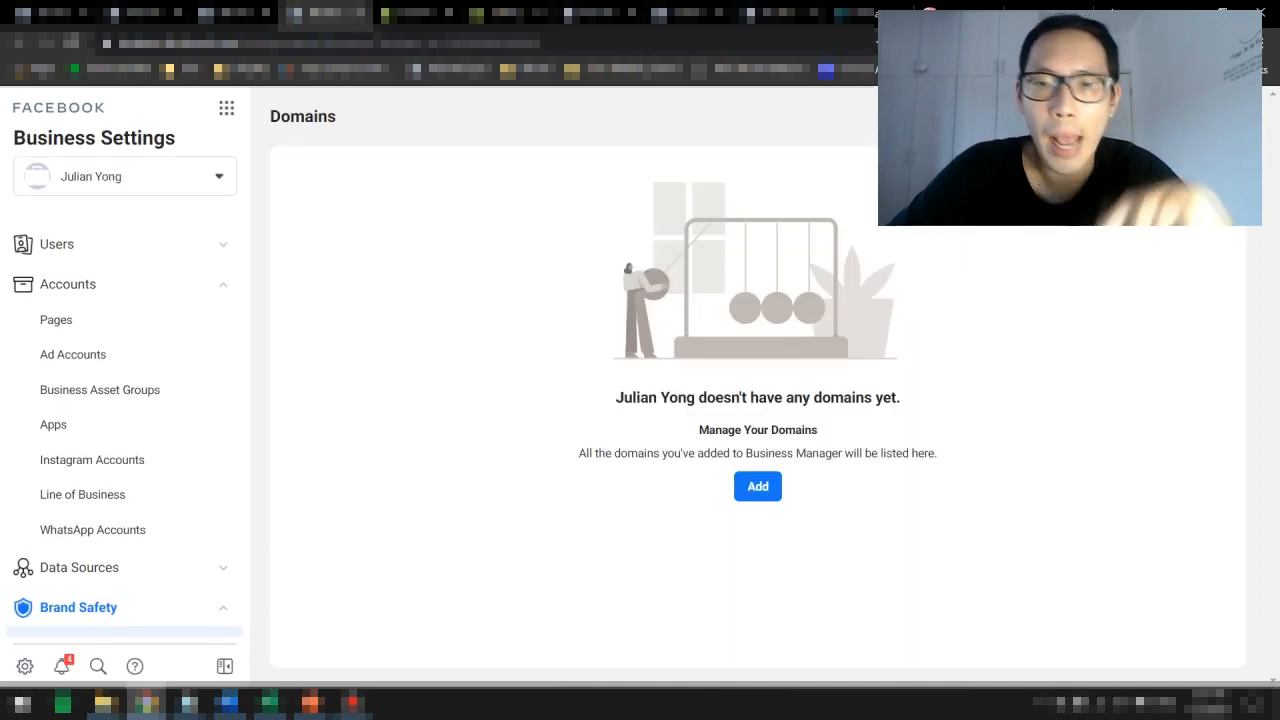
pyautogui.click(757, 486)
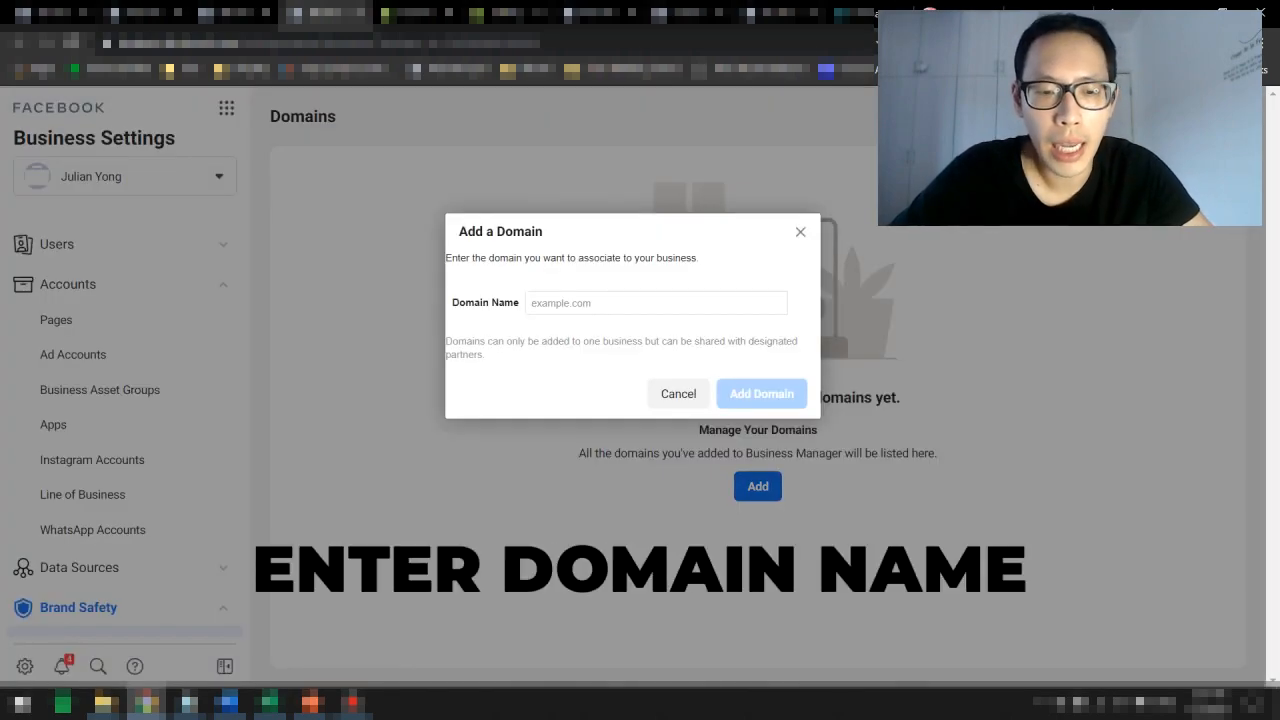
pyautogui.write('www.ezeepeaz')
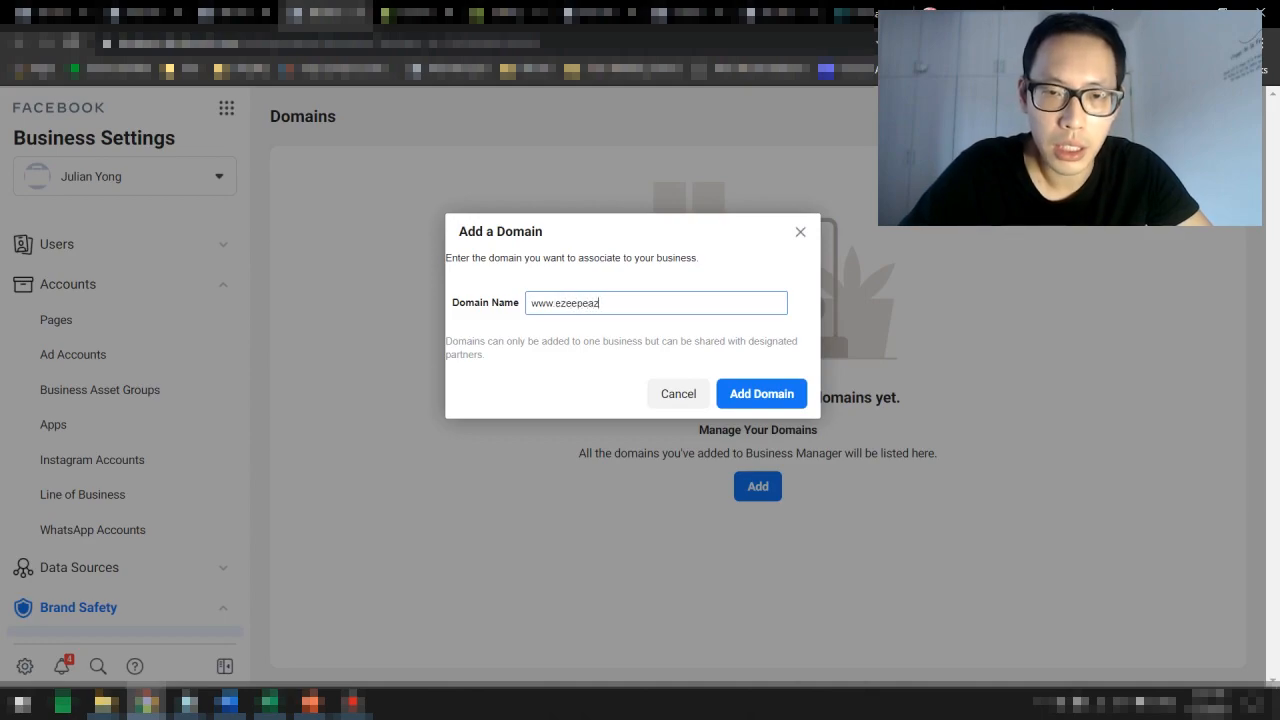
pyautogui.click(761, 393)
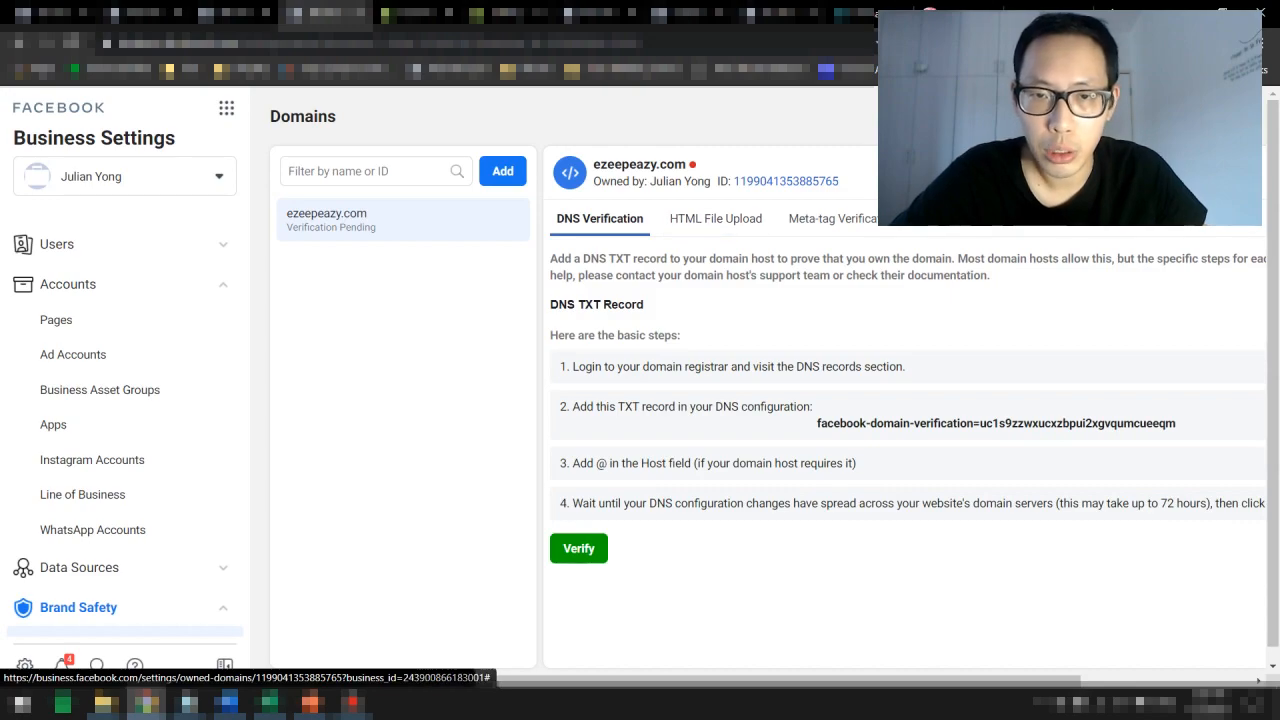
# Step: Review the DNS, HTML file upload and meta-tag verification tabs for ezeepeazy.com
pyautogui.click(714, 218)
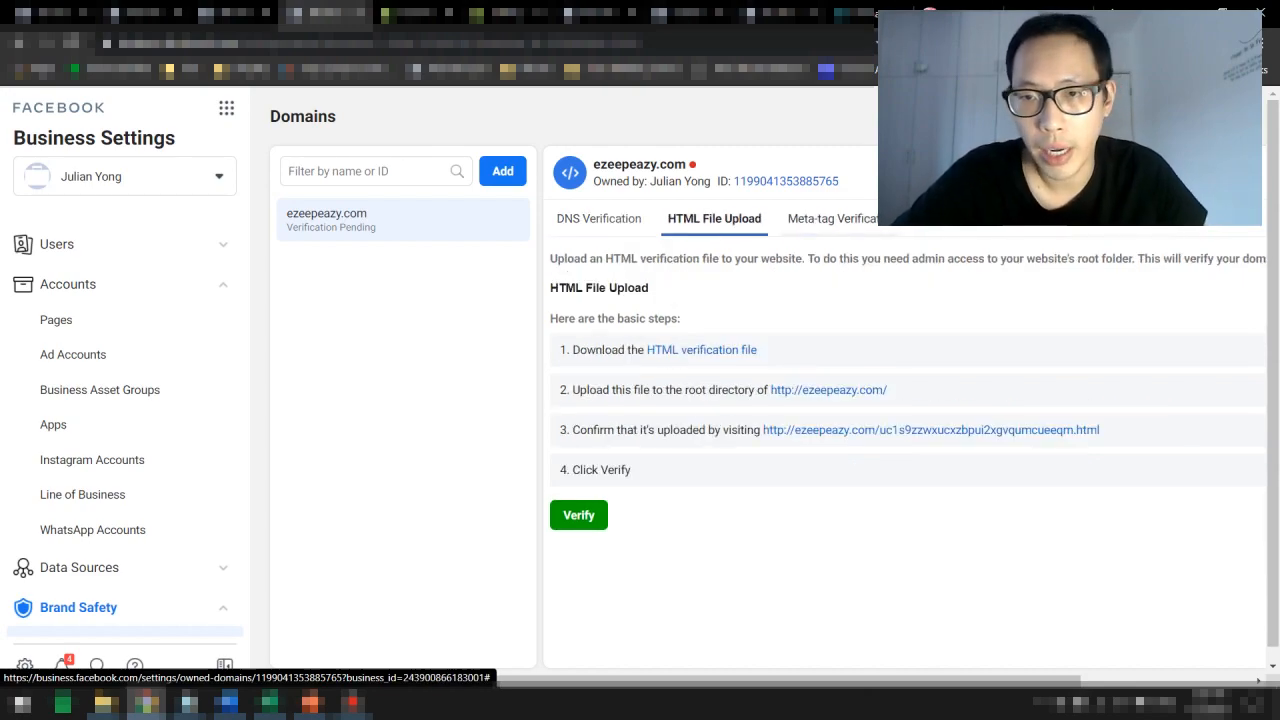
pyautogui.click(832, 218)
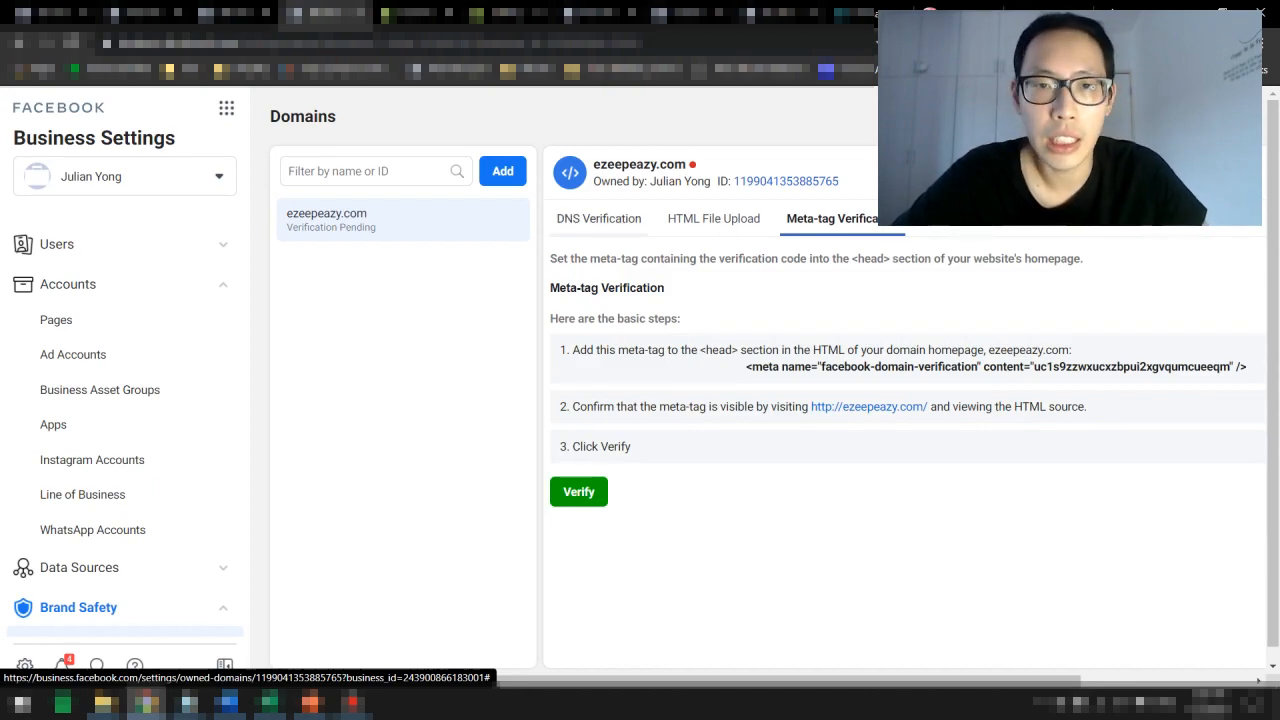
pyautogui.click(599, 218)
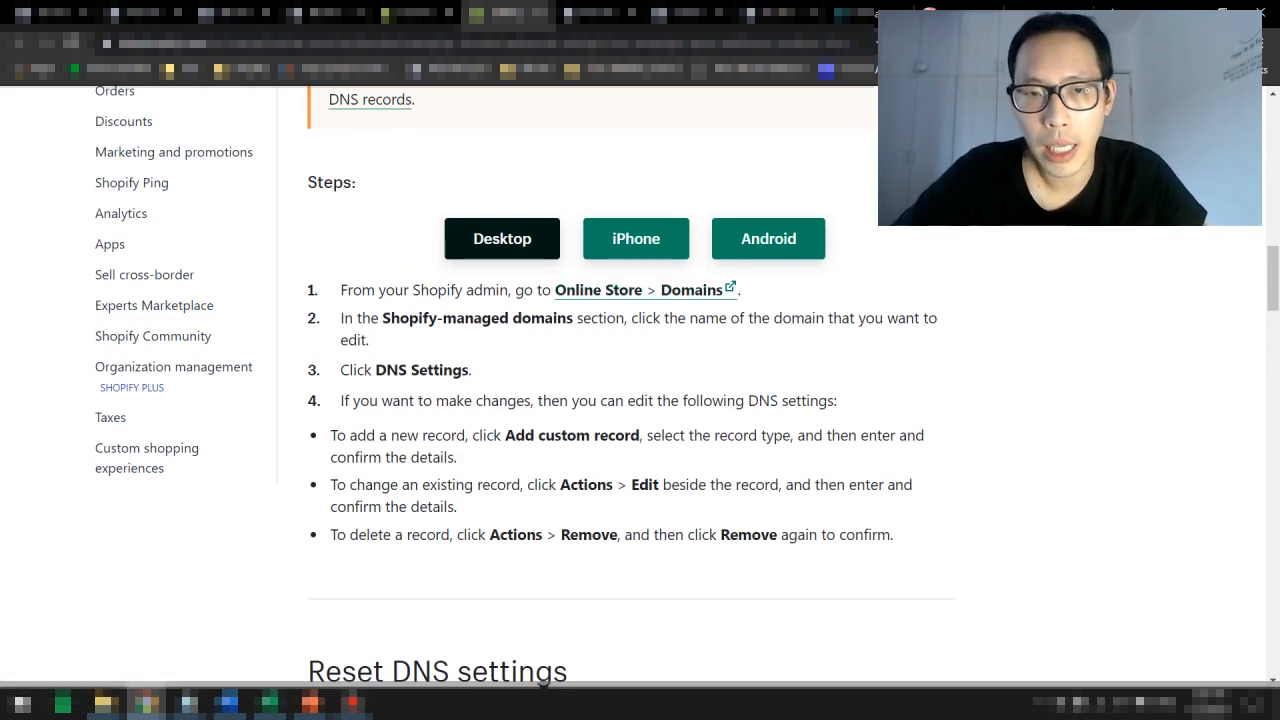
# Step: Highlight the Add custom record step in Shopify's Edit DNS settings article
pyautogui.doubleClick(477, 318)
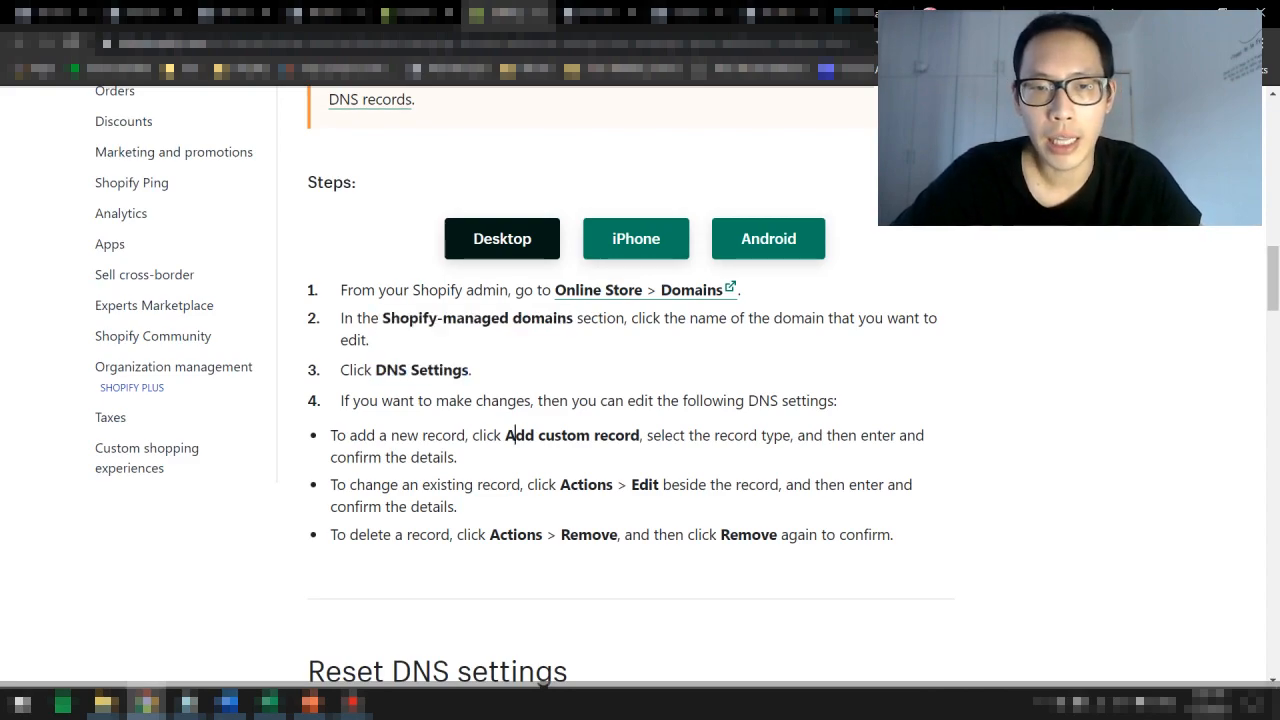
pyautogui.moveTo(497, 435); pyautogui.dragTo(457, 457)
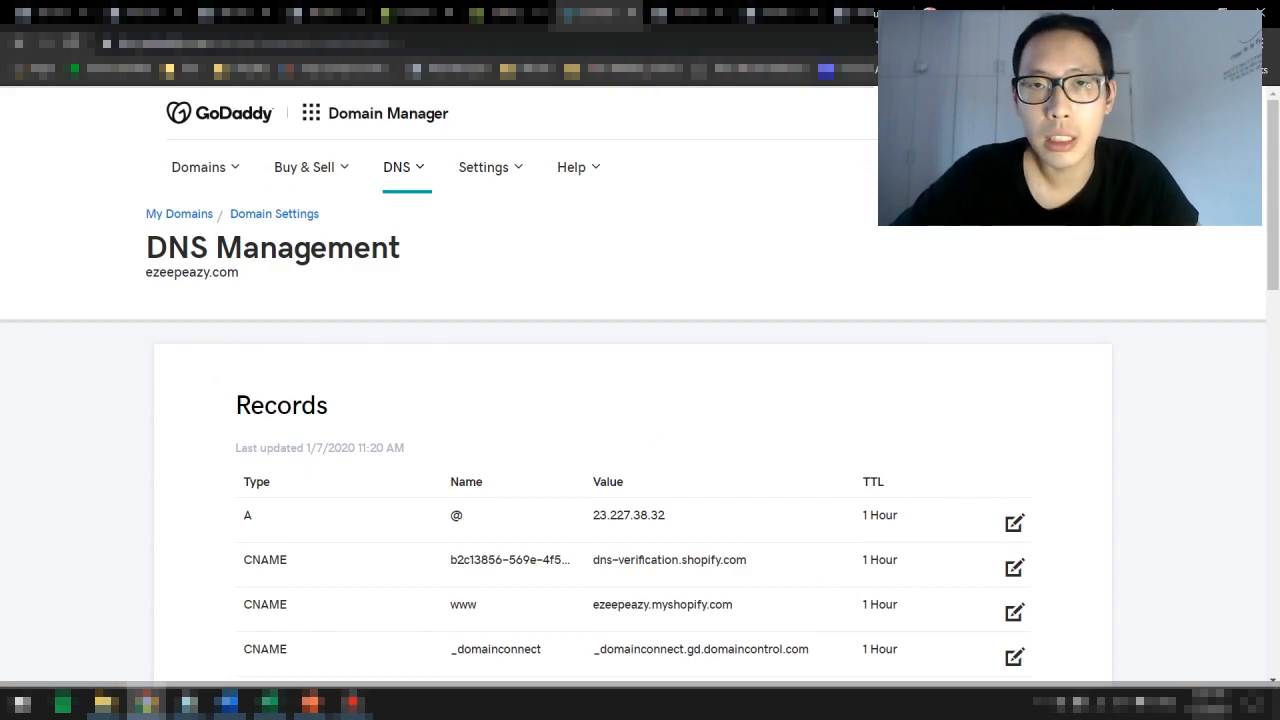
# Step: Scroll through ezeepeazy.com's DNS records and select Facebook's TXT verification code to copy
pyautogui.scroll(-3)
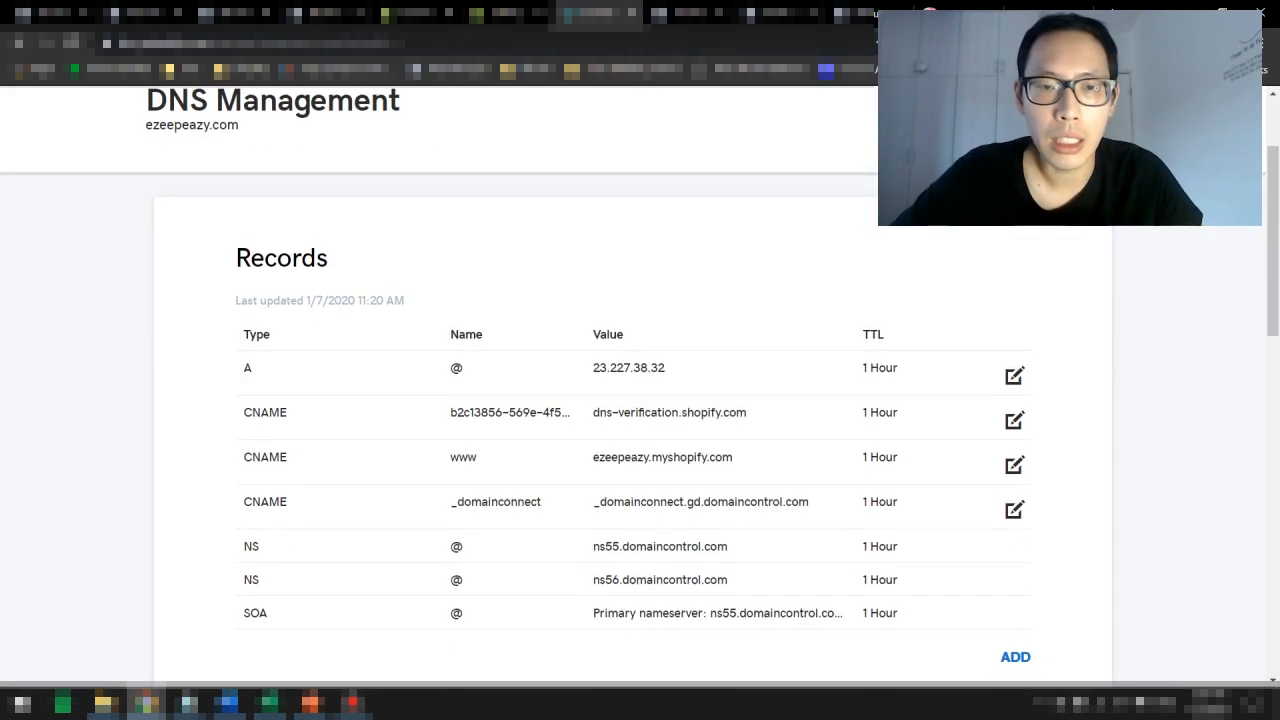
pyautogui.scroll(-3)
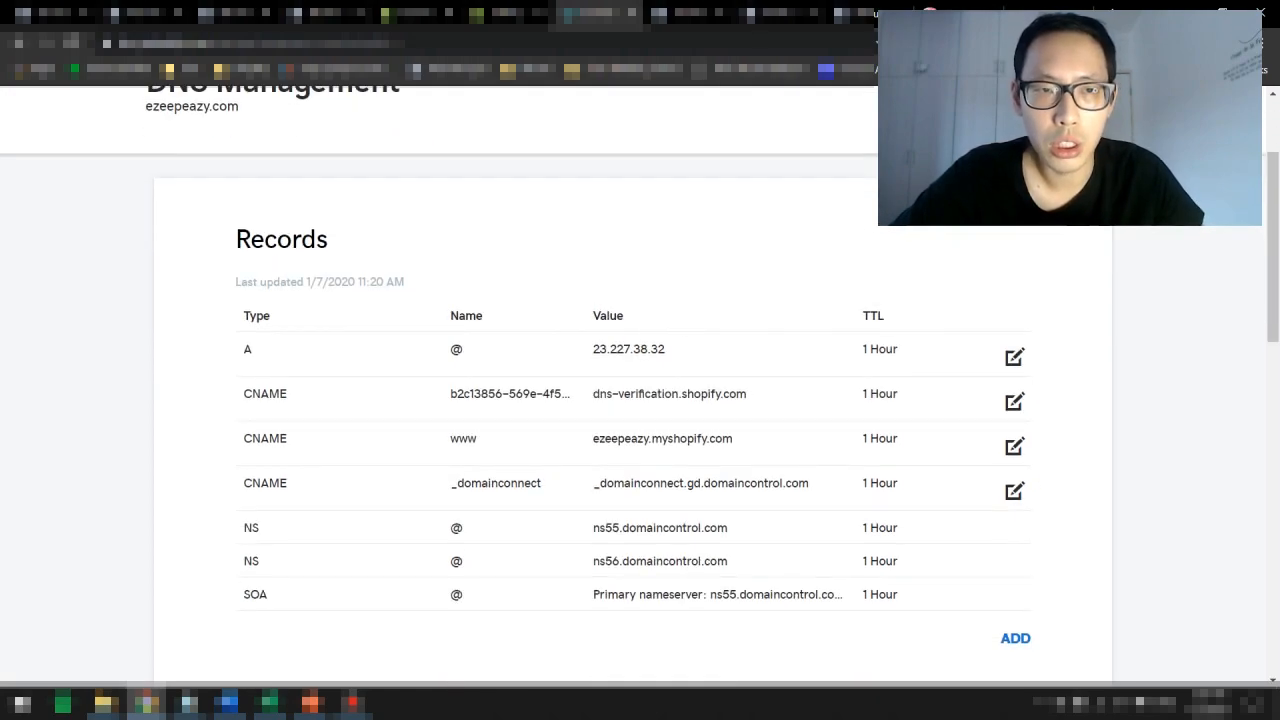
pyautogui.scroll(-3)
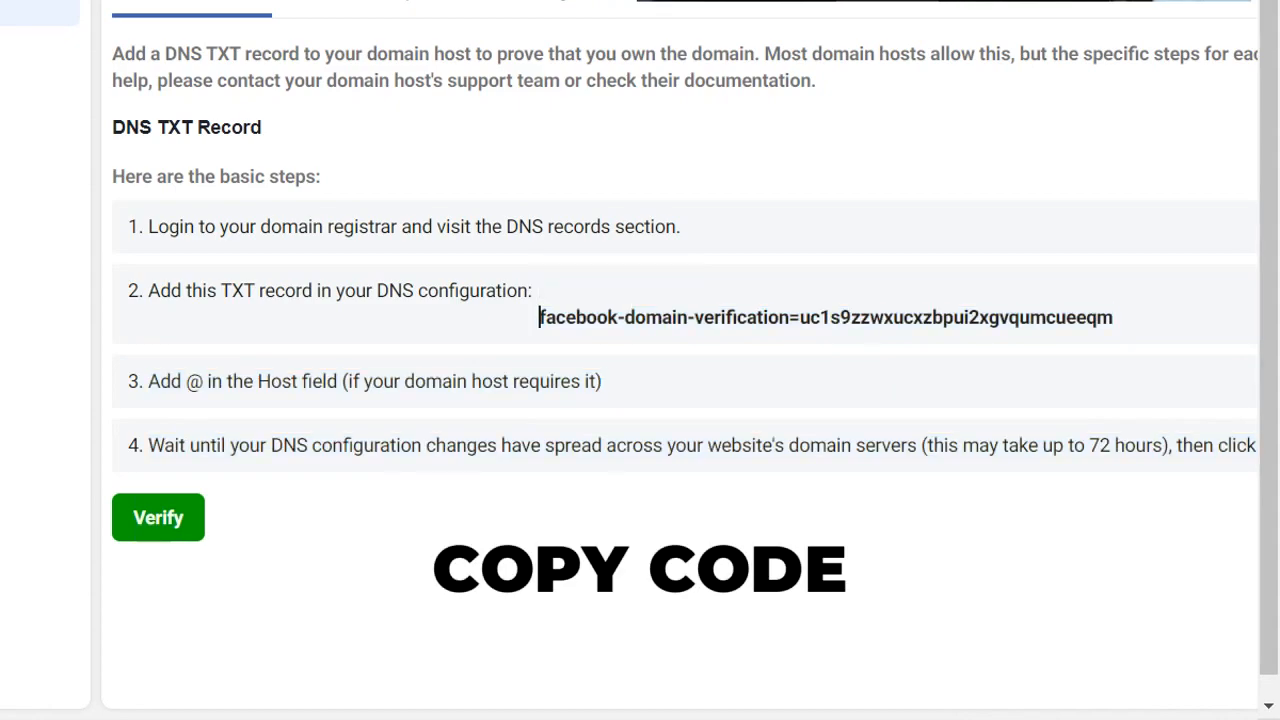
pyautogui.tripleClick(824, 317)
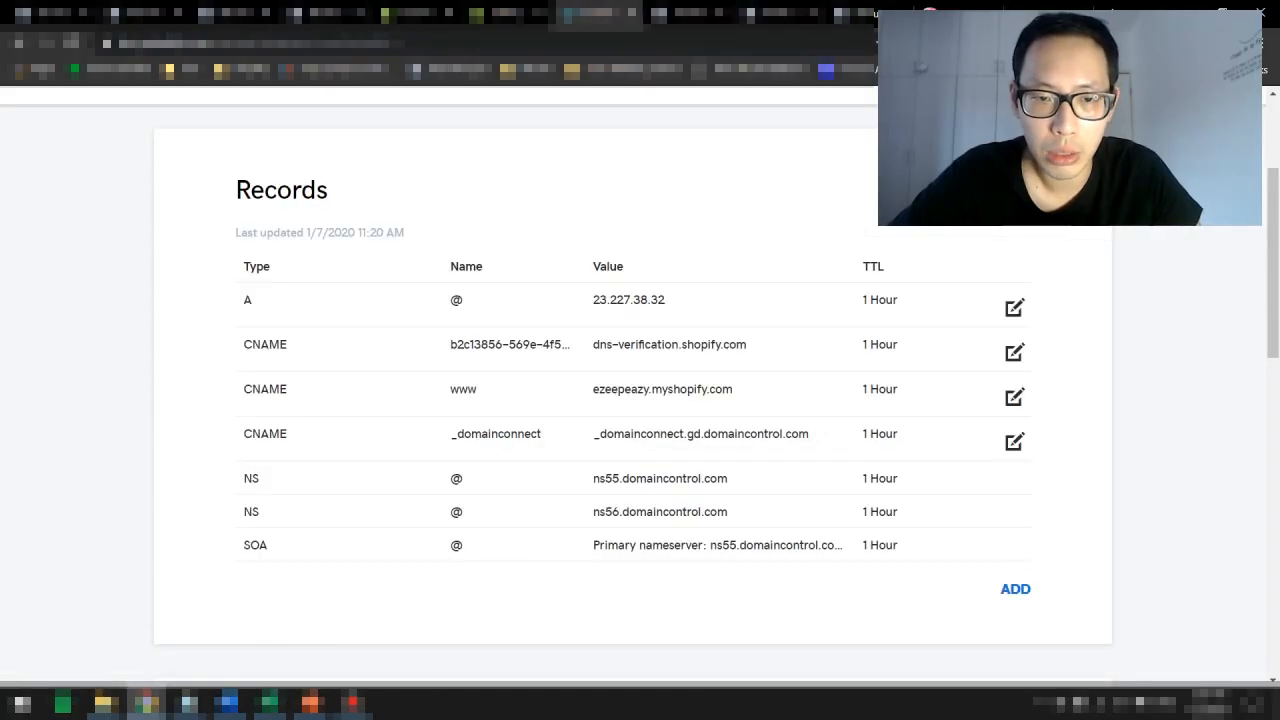
# Step: Add and save a TXT record, host @, value wxucxzbpui2xgvqumcueeqm
pyautogui.click(1014, 588)
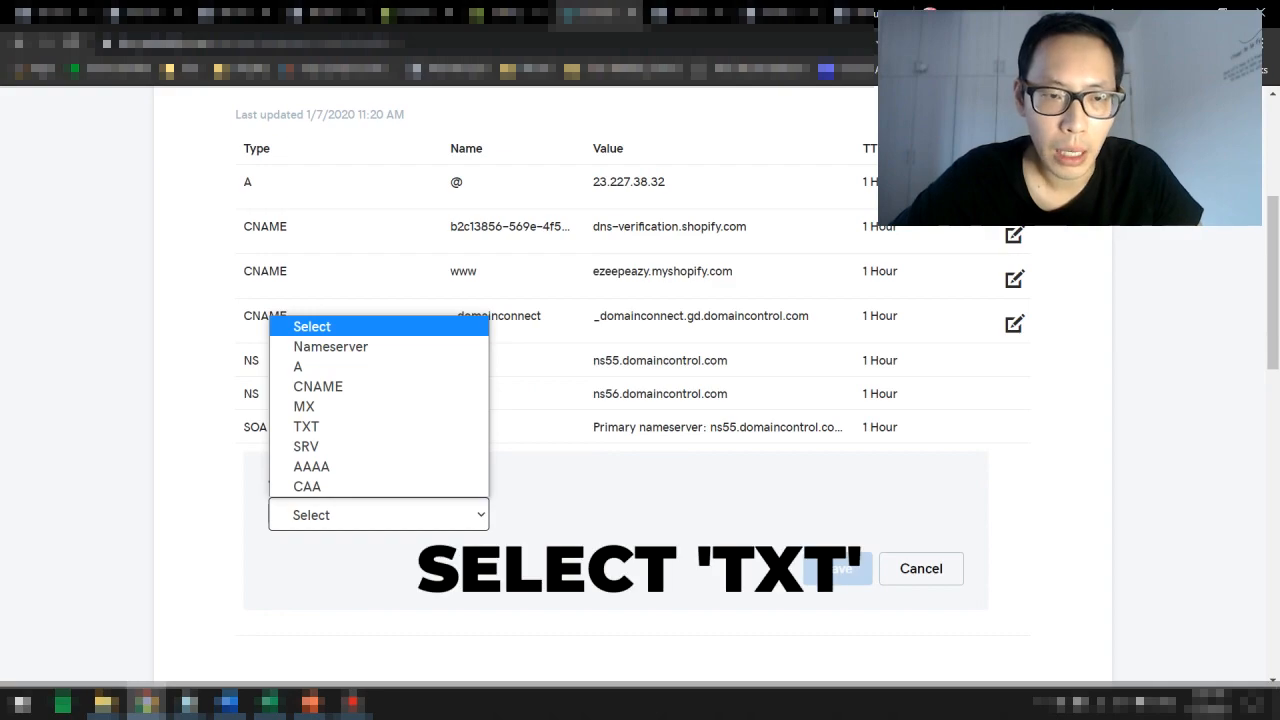
pyautogui.click(306, 426)
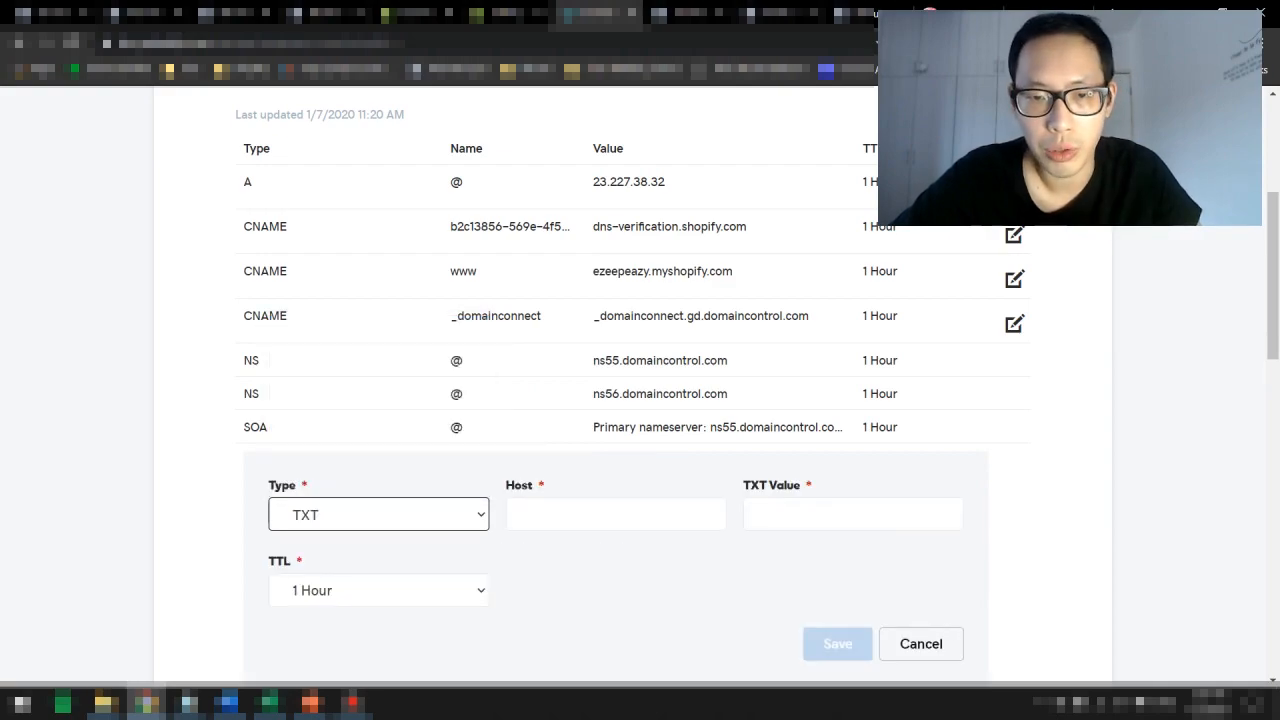
pyautogui.write('@')
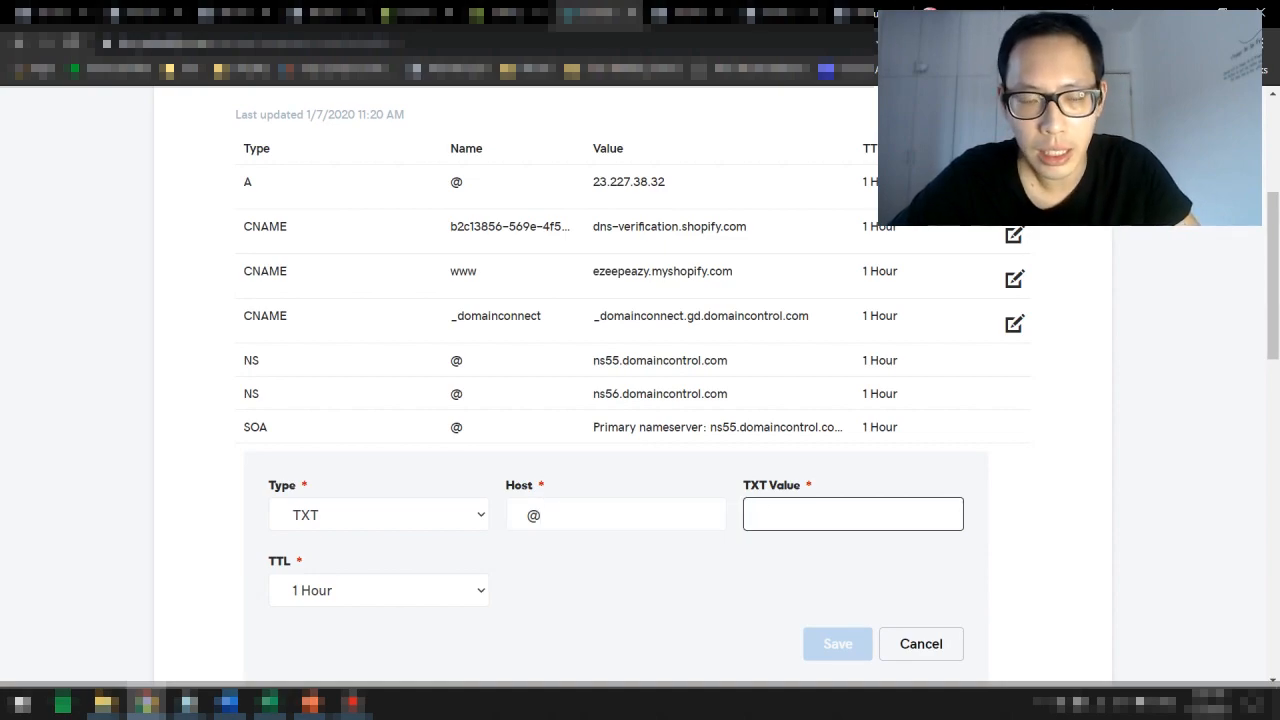
pyautogui.write('wxucxzbpui2xgvqumcueeqm')
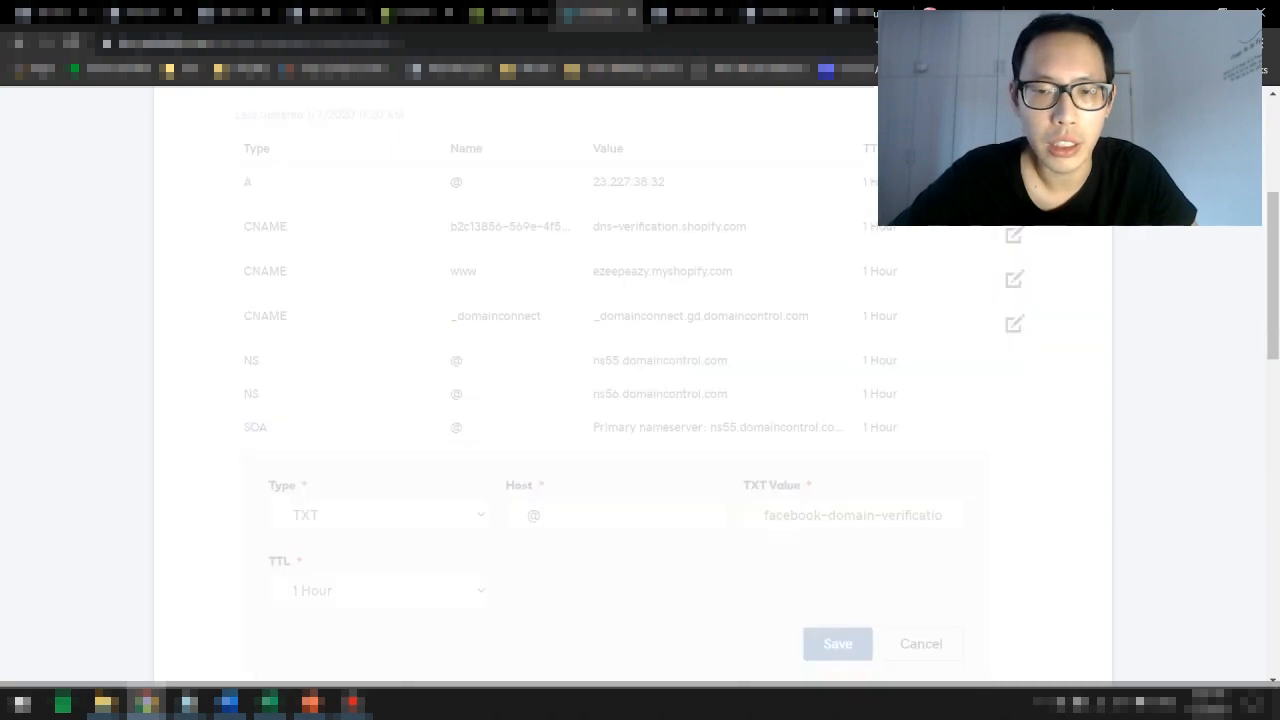
pyautogui.click(837, 643)
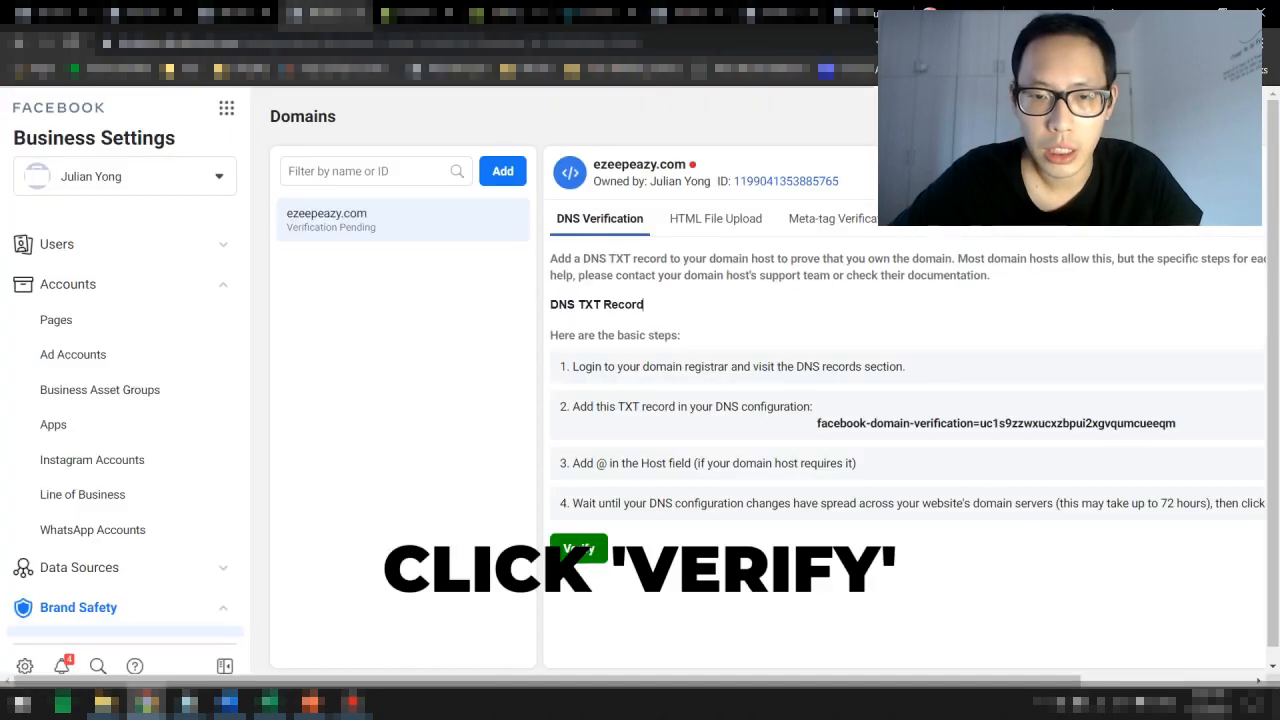
# Step: Verify ezeepeazy.com via DNS and dismiss the success dialog
pyautogui.click(578, 548)
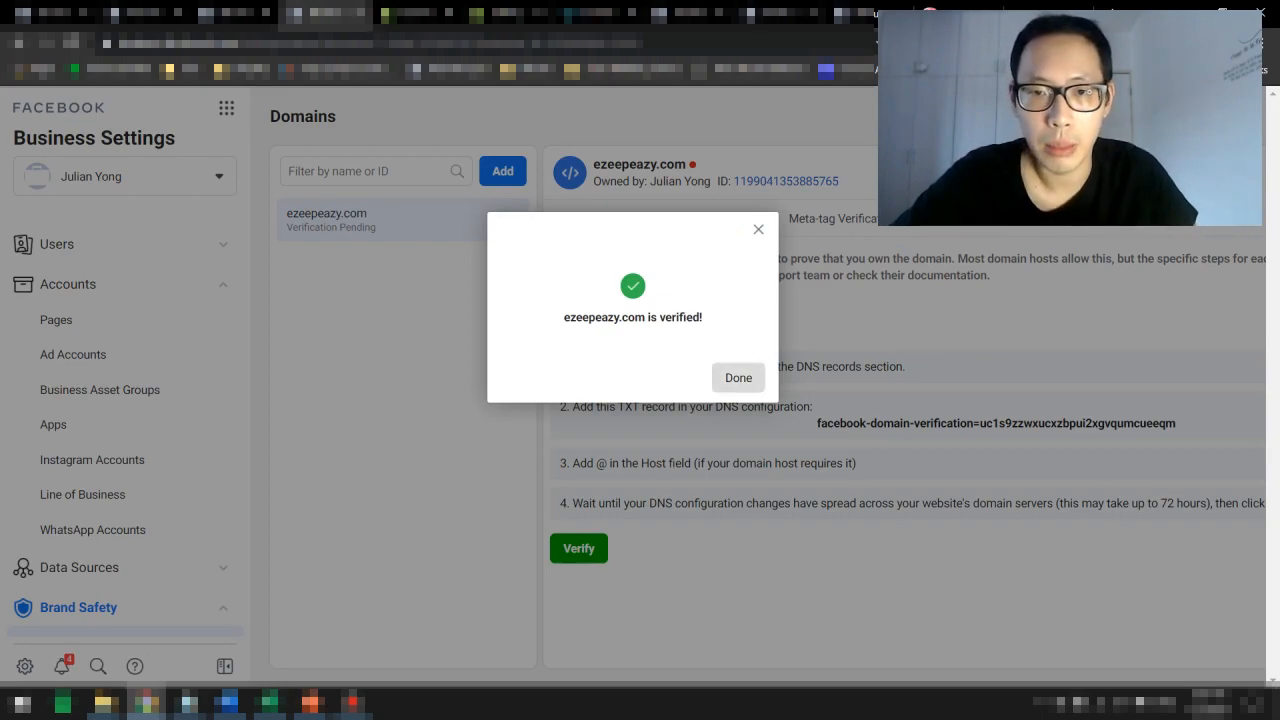
pyautogui.click(738, 377)
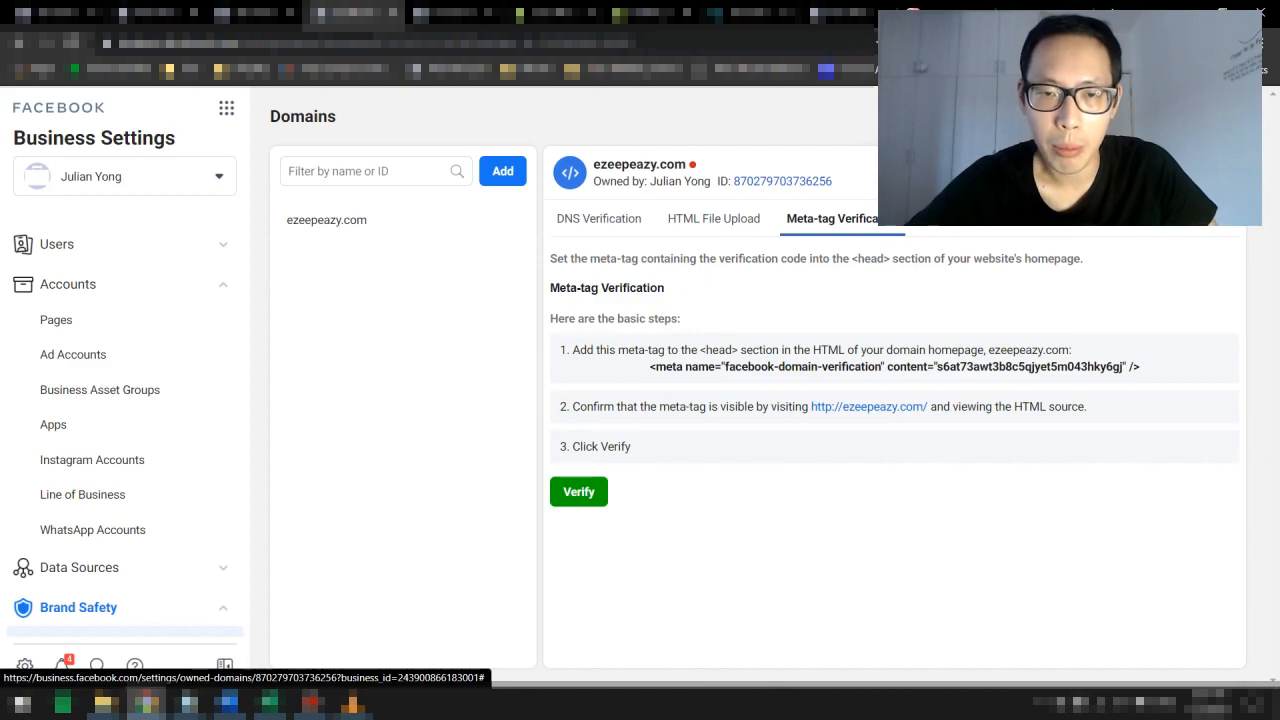
# Step: Select the facebook-domain-verification meta tag to copy it
pyautogui.moveTo(803, 349); pyautogui.dragTo(1068, 349)
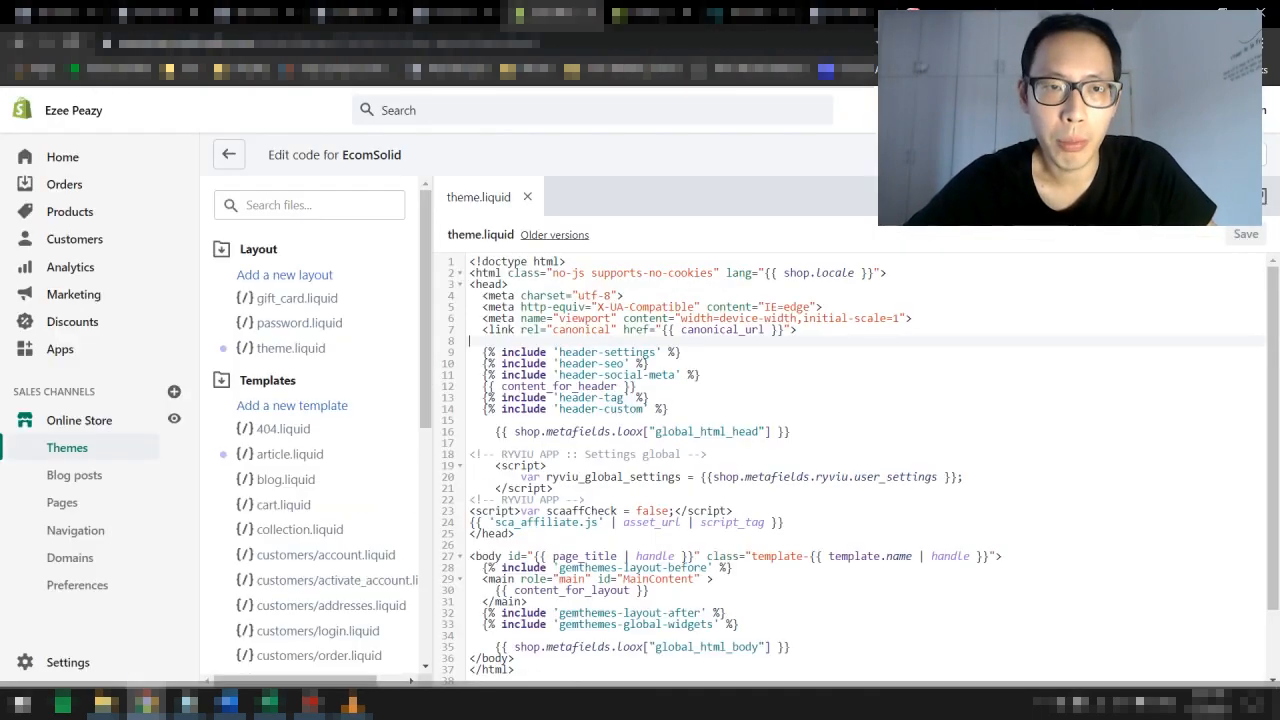
# Step: Paste the meta tag with content s6at73awt3b8c5qjyet5m043hky6gj into theme.liquid and save
pyautogui.click(67, 447)
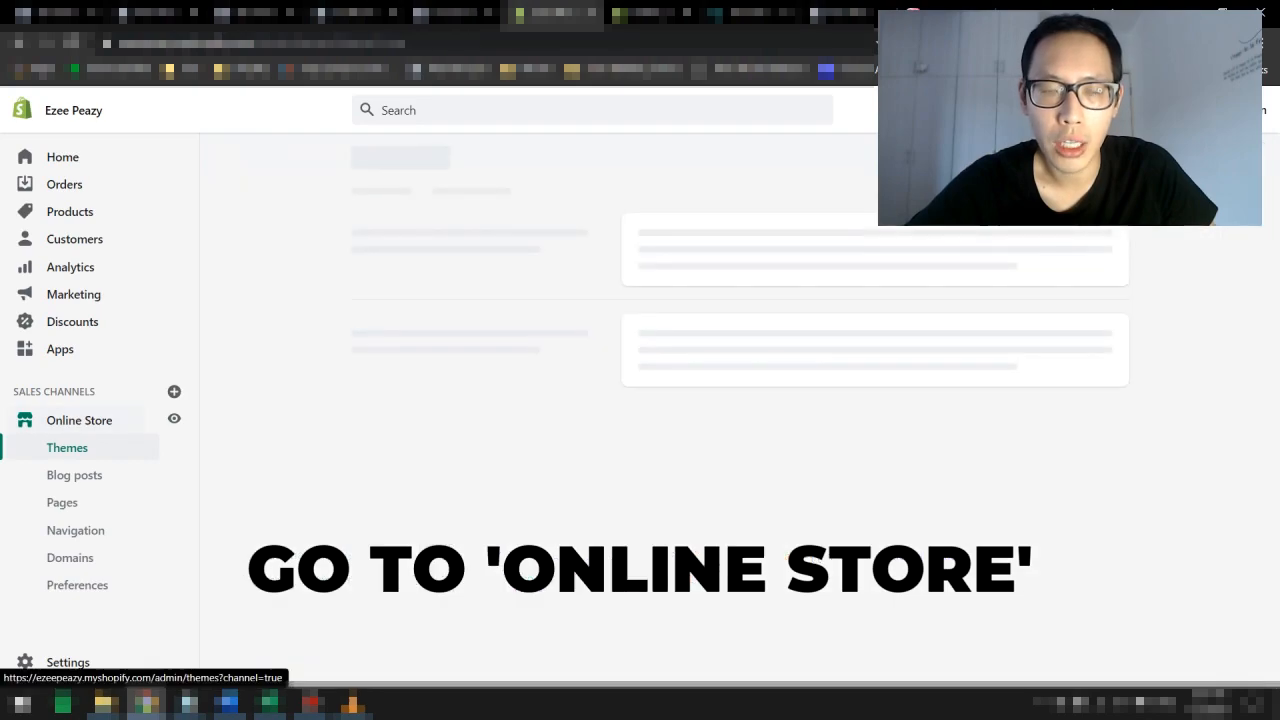
pyautogui.click(66, 447)
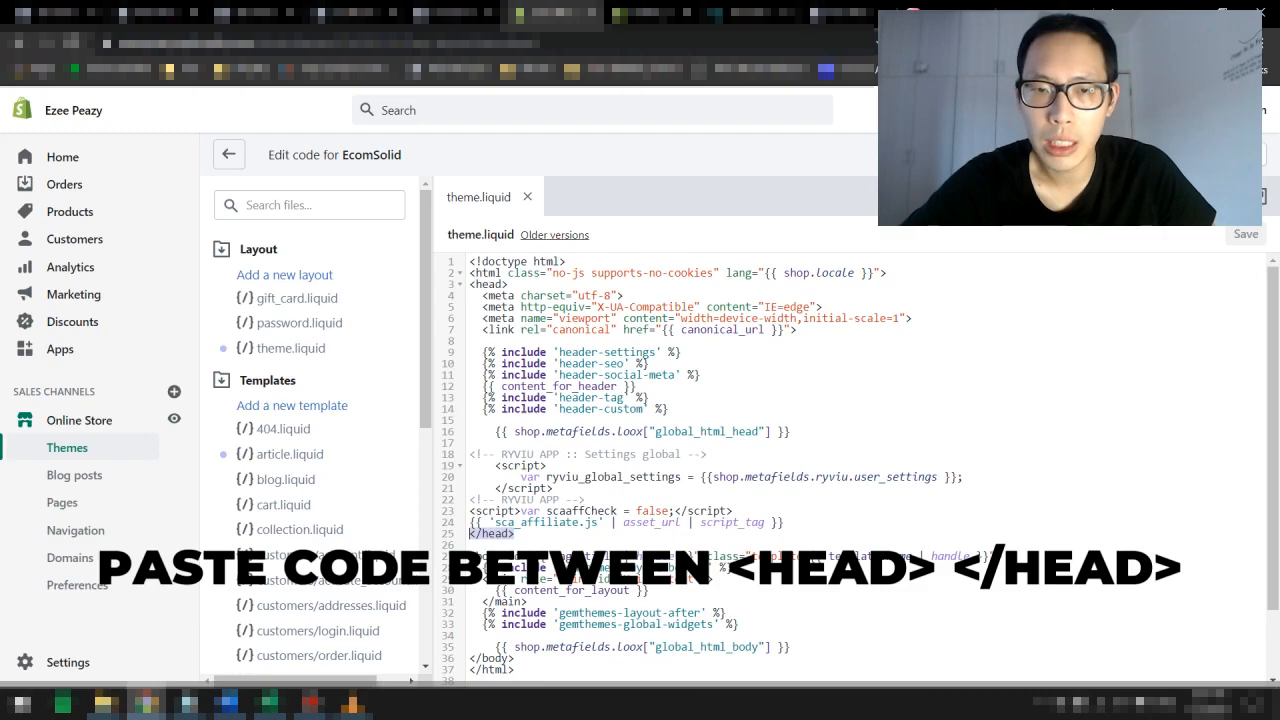
pyautogui.write('<meta name="facebook-domain-verification" content="s6at73awt3b8c5qjyet5m043hky6gj" />')
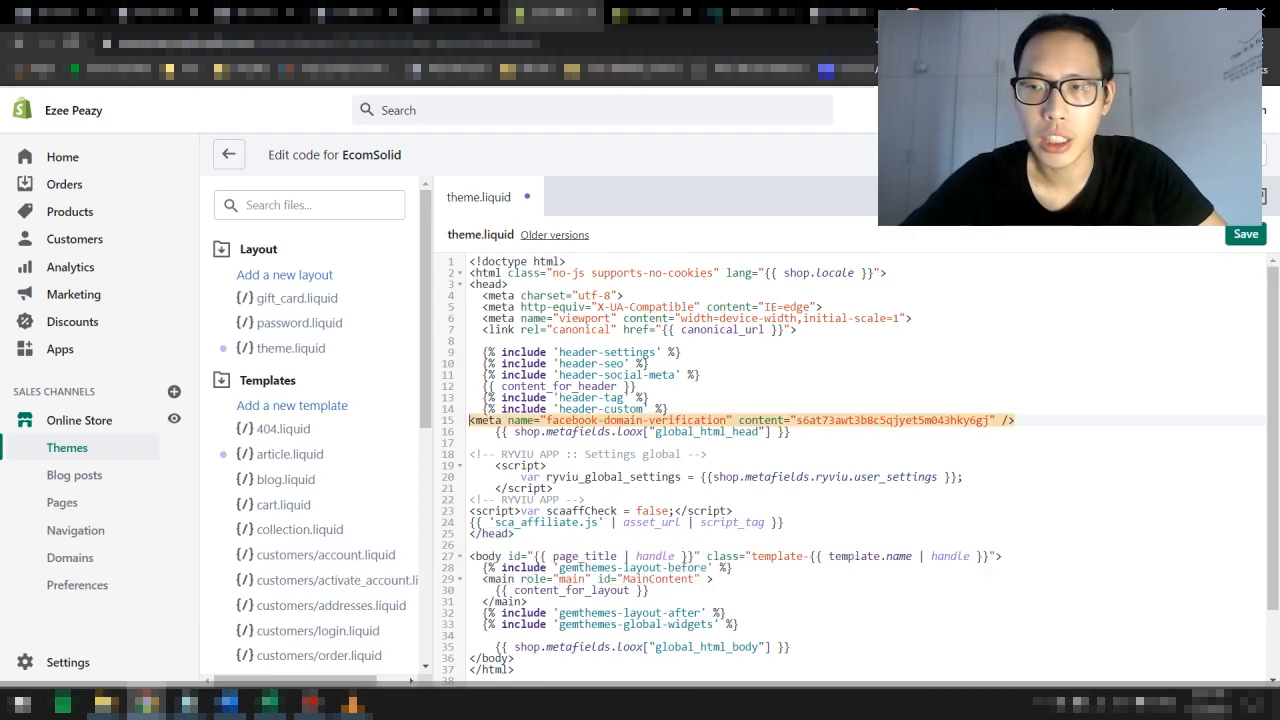
pyautogui.click(1245, 233)
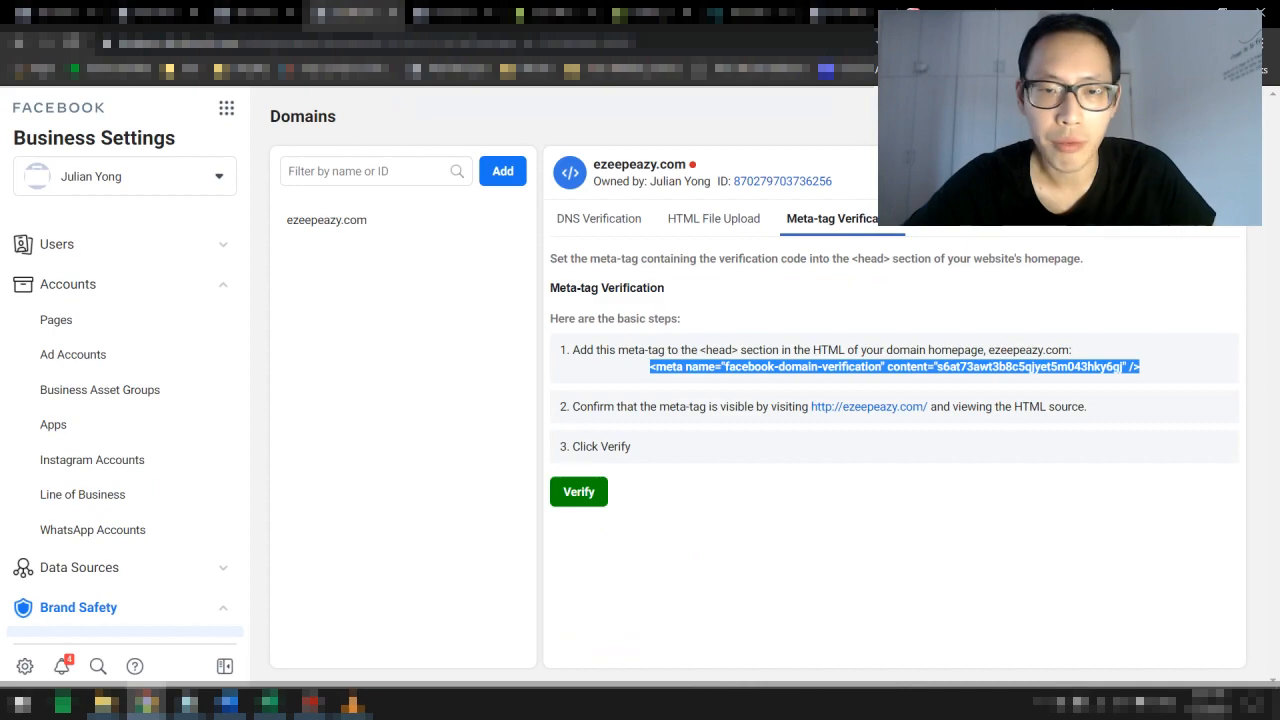
# Step: Verify ezeepeazy.com using the meta-tag verification check
pyautogui.click(578, 491)
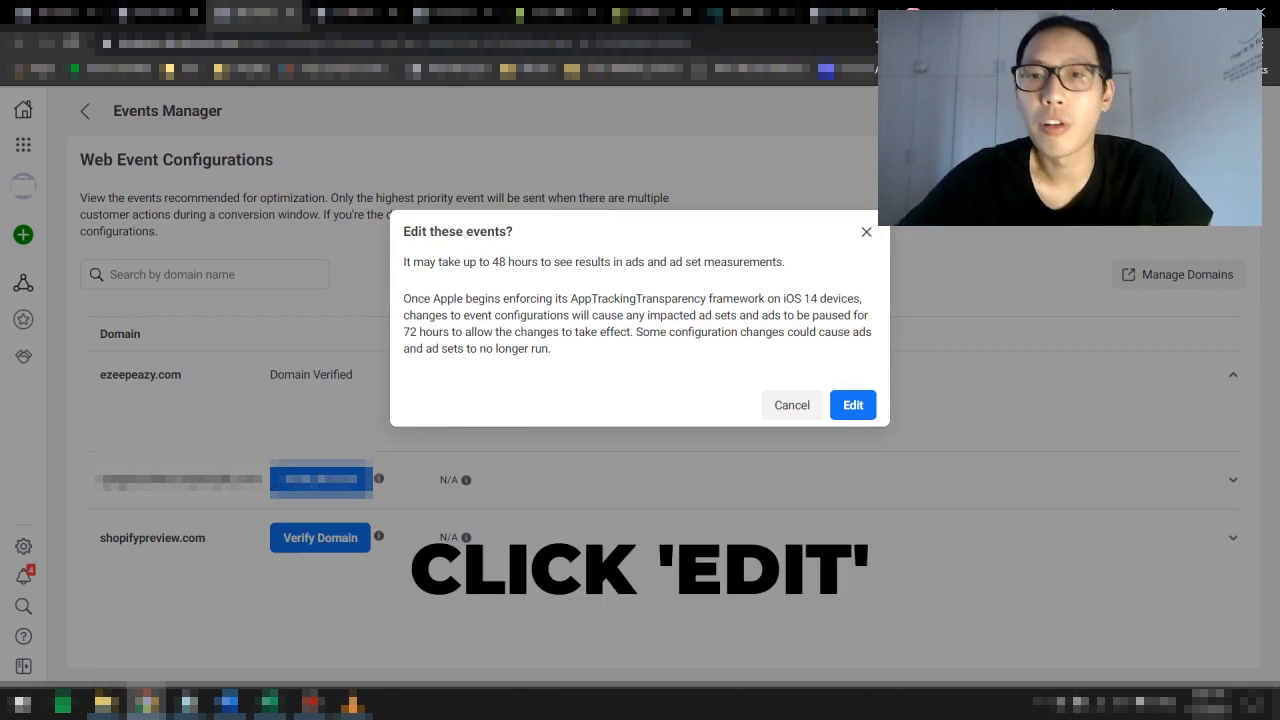
# Step: Confirm editing web events for ezeepeazy.com in the 'Edit these events?' dialog
pyautogui.click(852, 405)
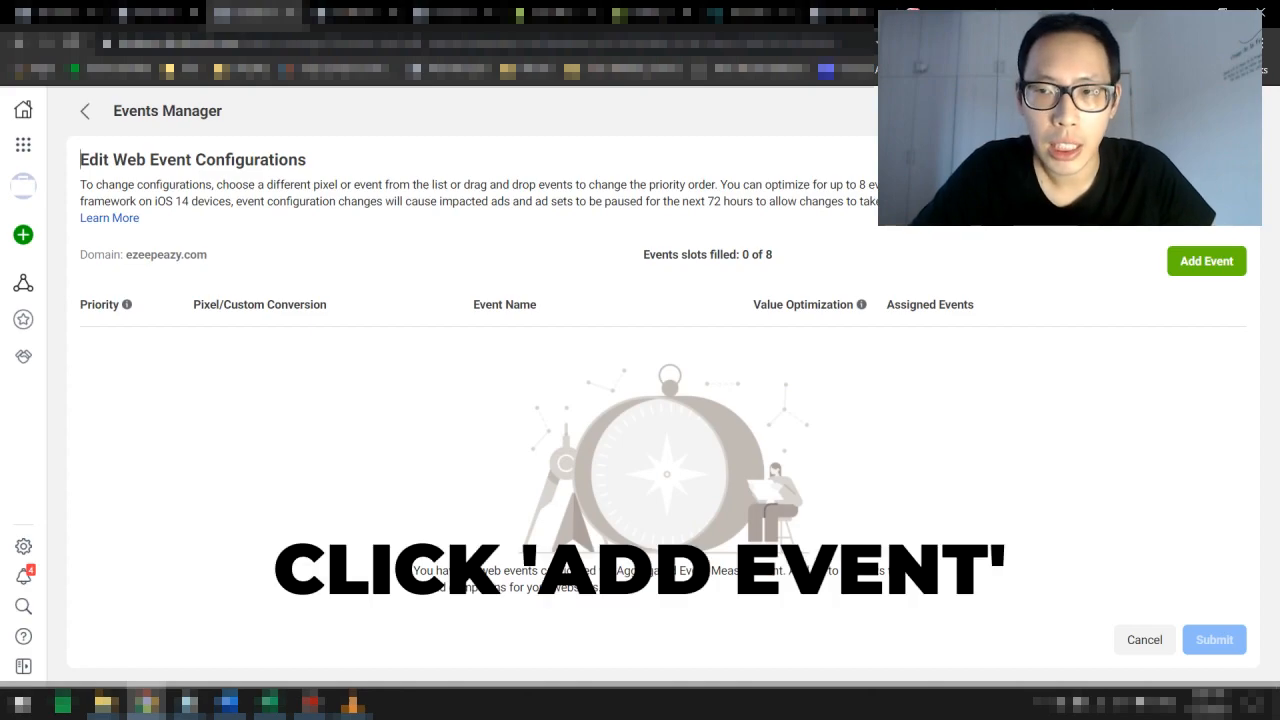
# Step: Add Ezee Peazy Pixel's View Content as the only event, removing the extra empty slot
pyautogui.click(1206, 261)
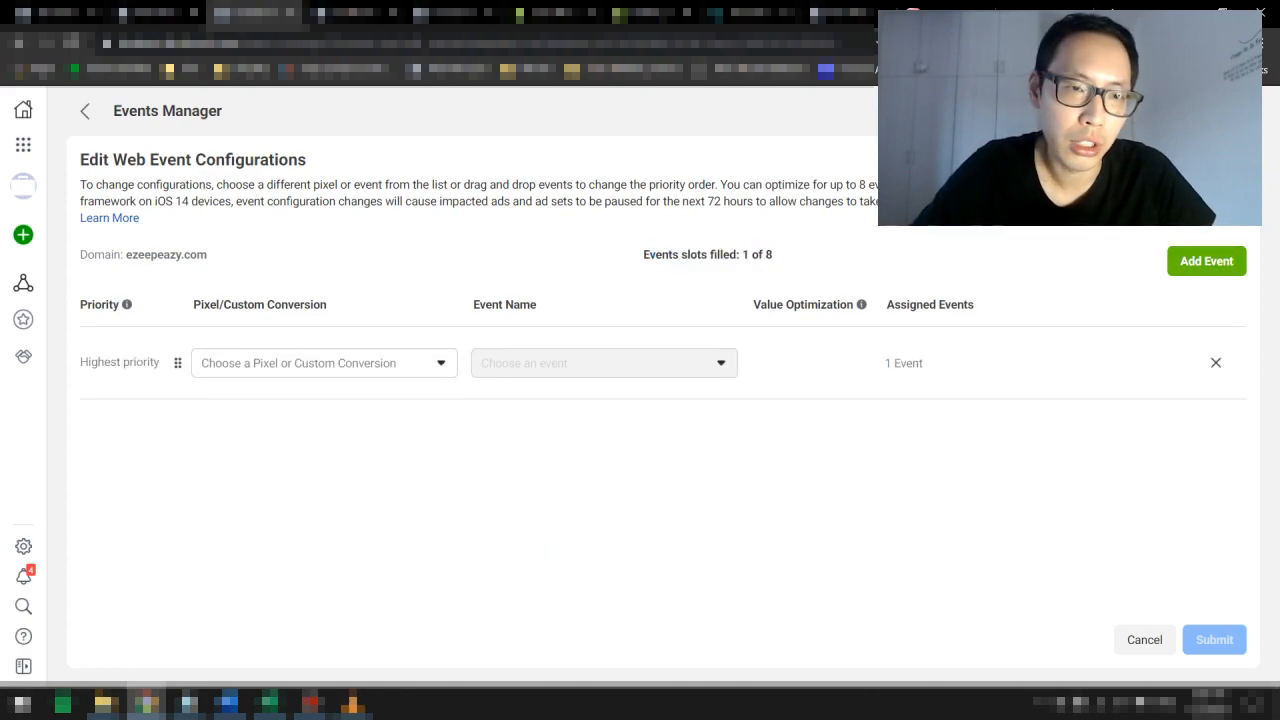
pyautogui.click(324, 363)
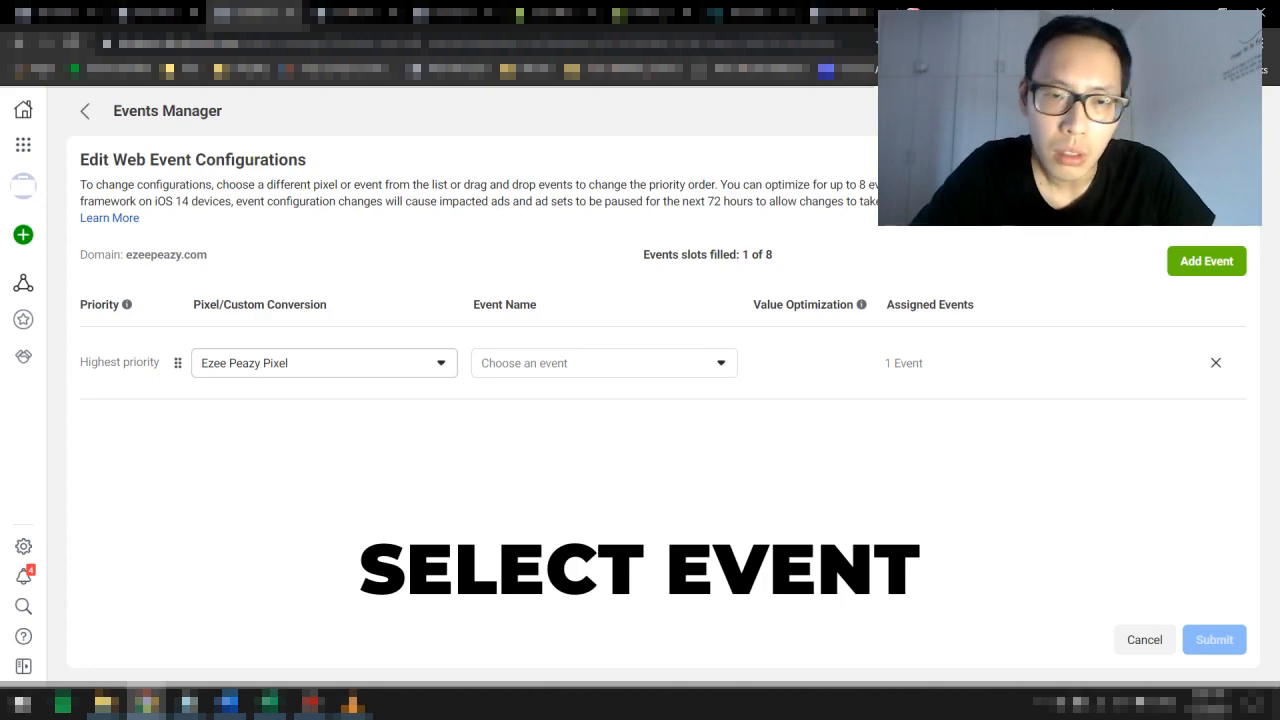
pyautogui.click(603, 363)
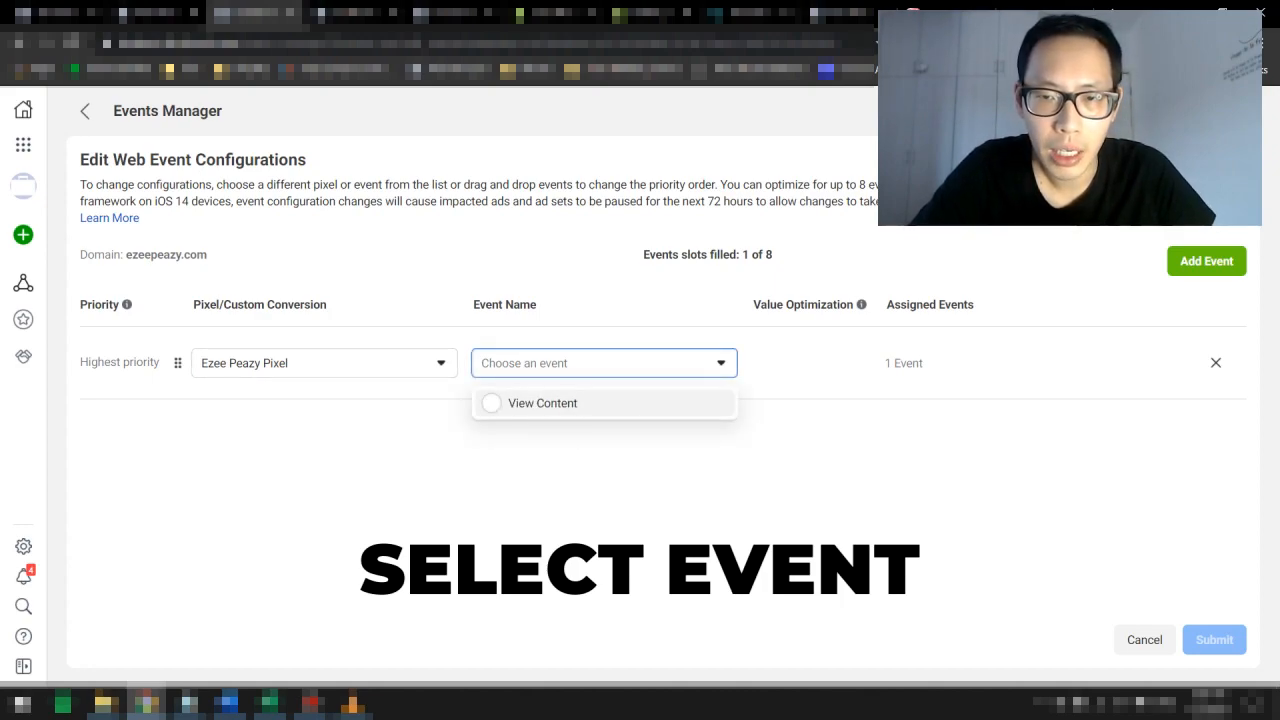
pyautogui.click(543, 403)
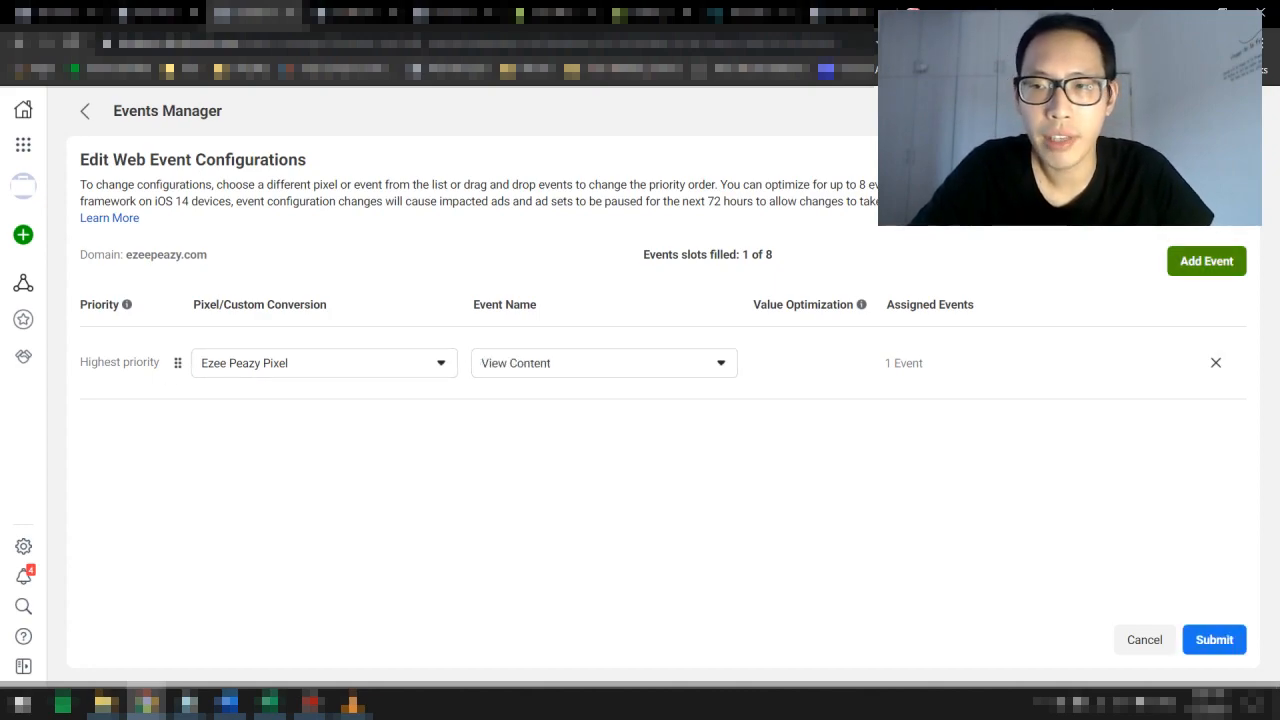
pyautogui.click(1206, 261)
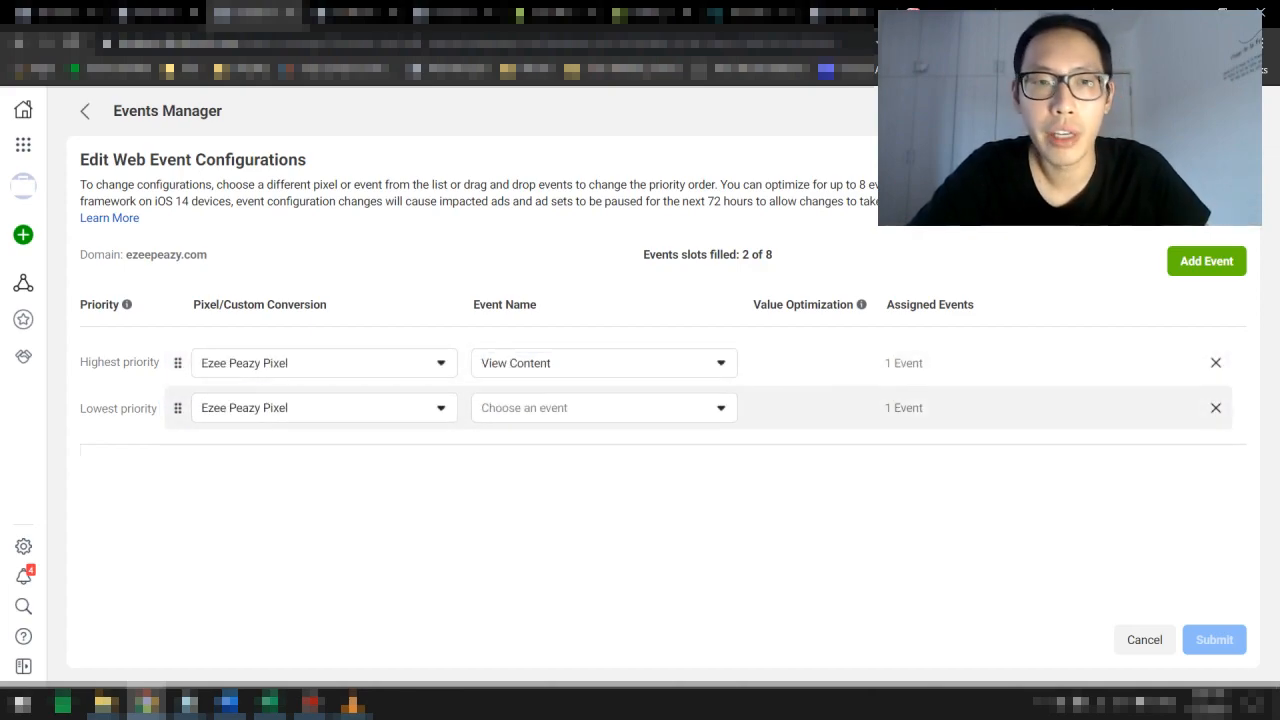
pyautogui.click(1215, 407)
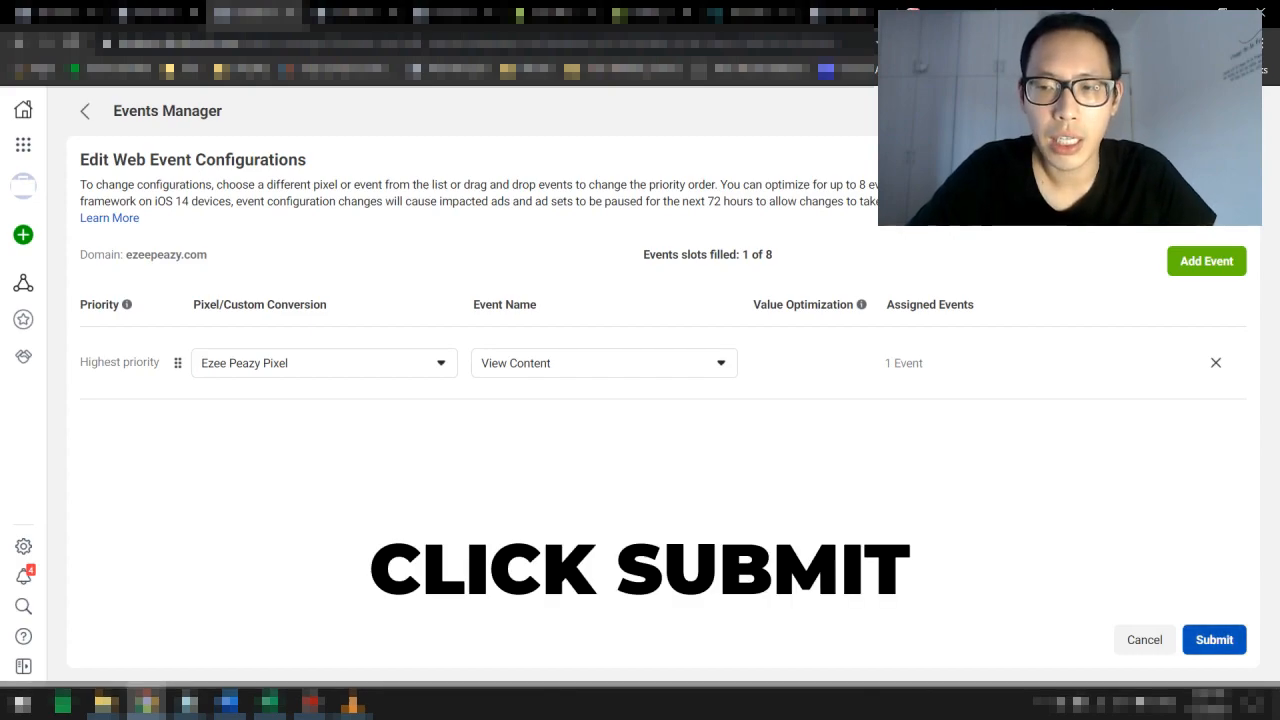
# Step: Submit the ezeepeazy.com event configuration and confirm applying the changes
pyautogui.click(1213, 639)
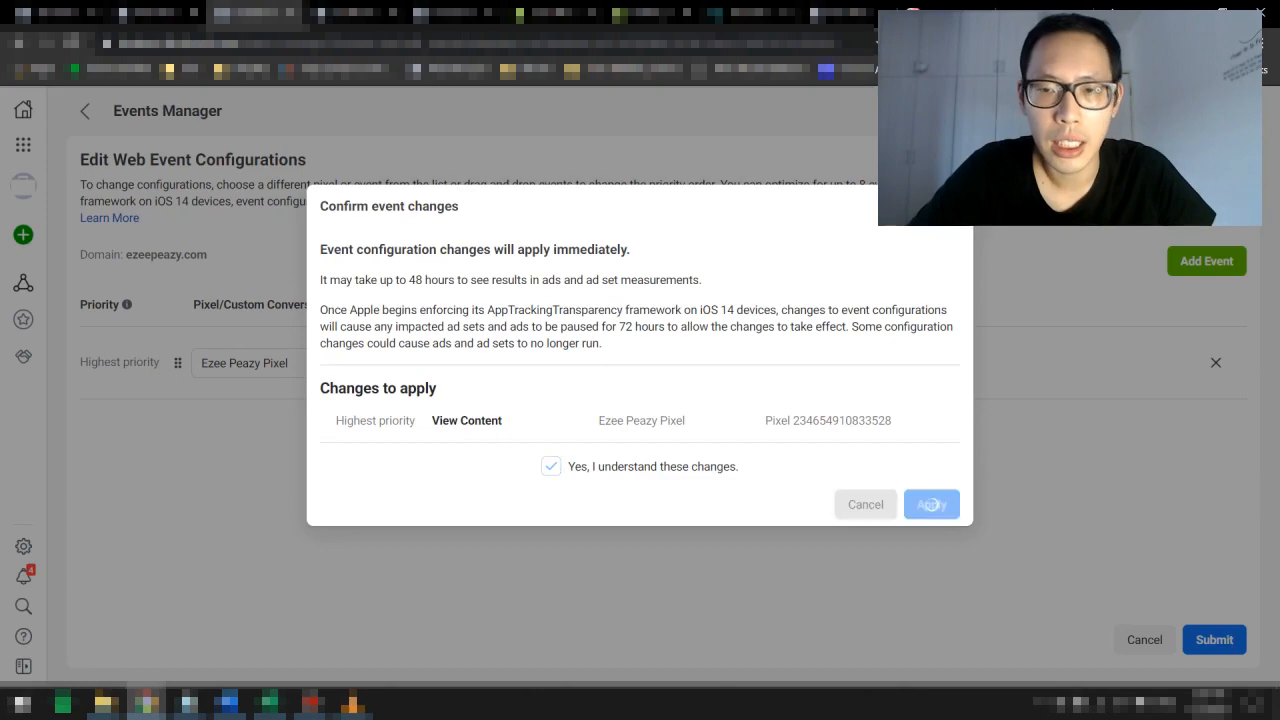
pyautogui.click(931, 504)
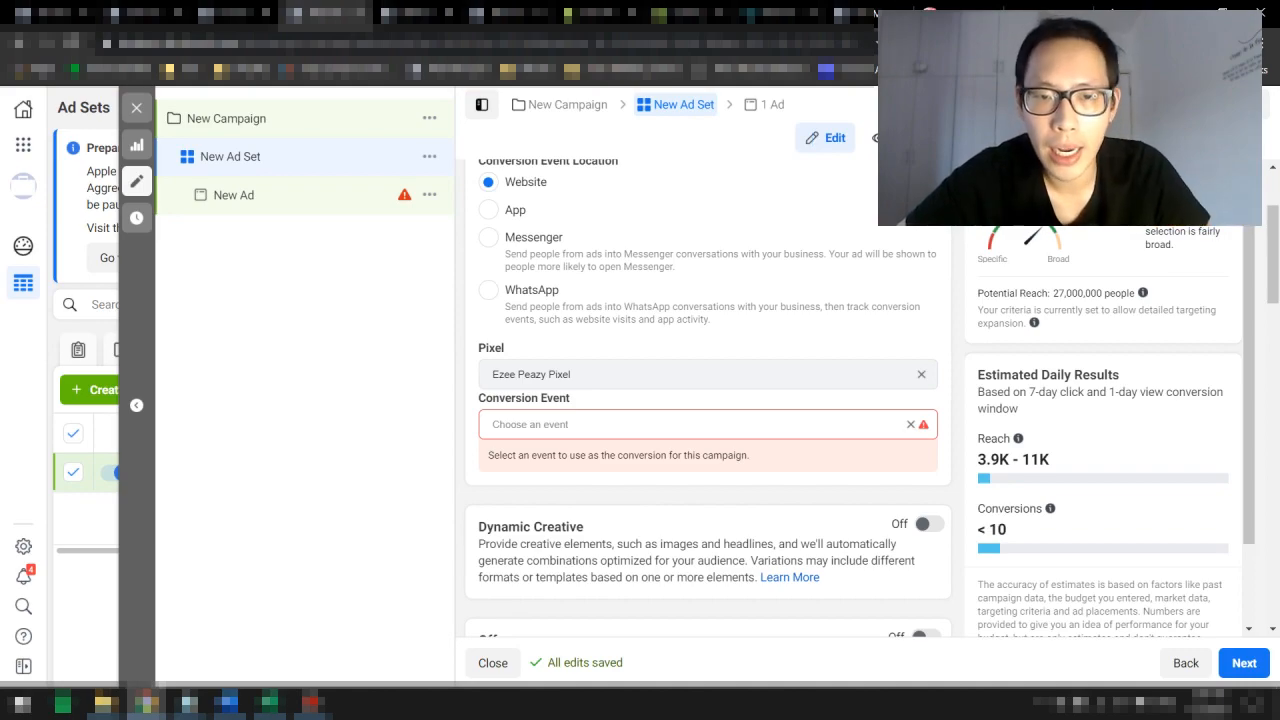
pyautogui.click(700, 424)
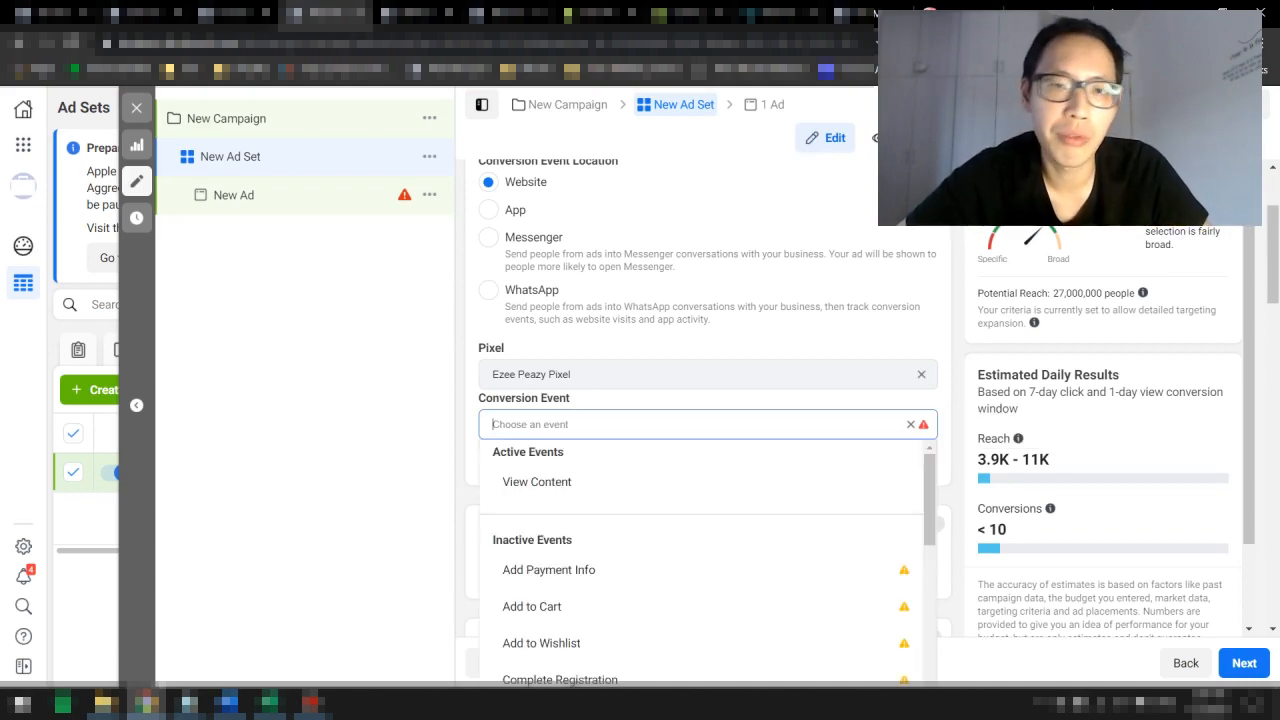
pyautogui.click(537, 481)
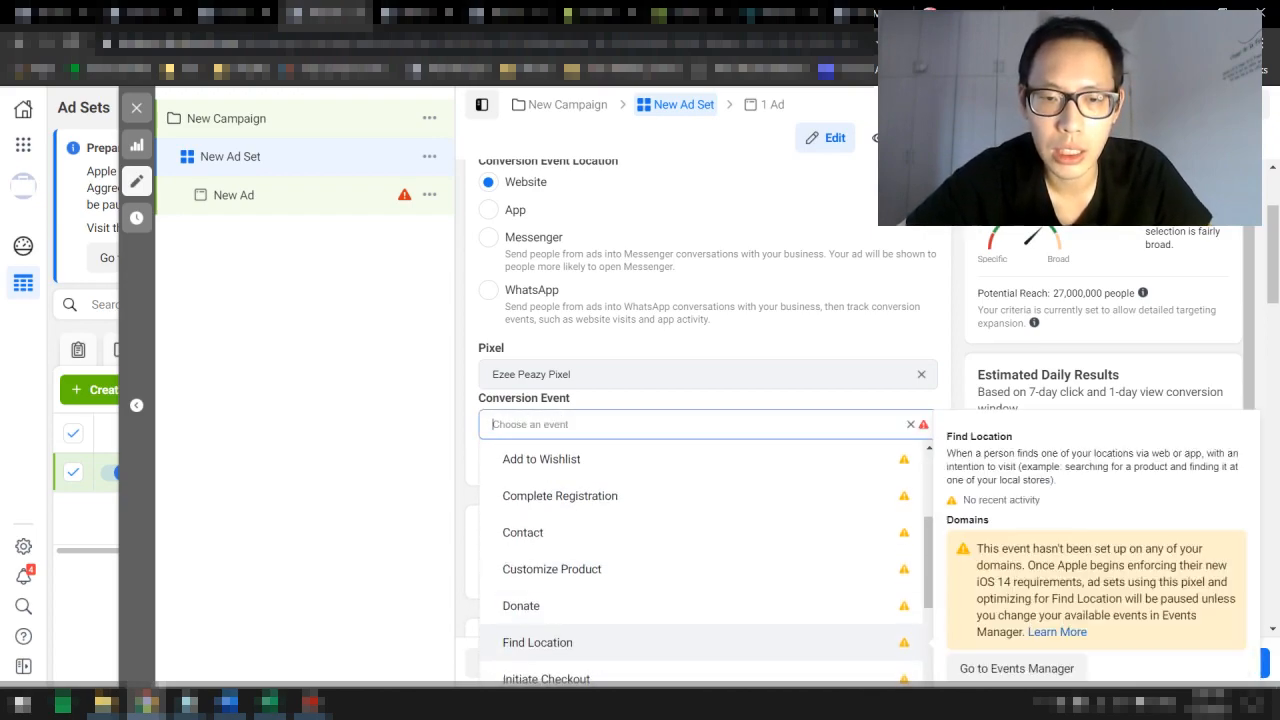
pyautogui.write('pur')
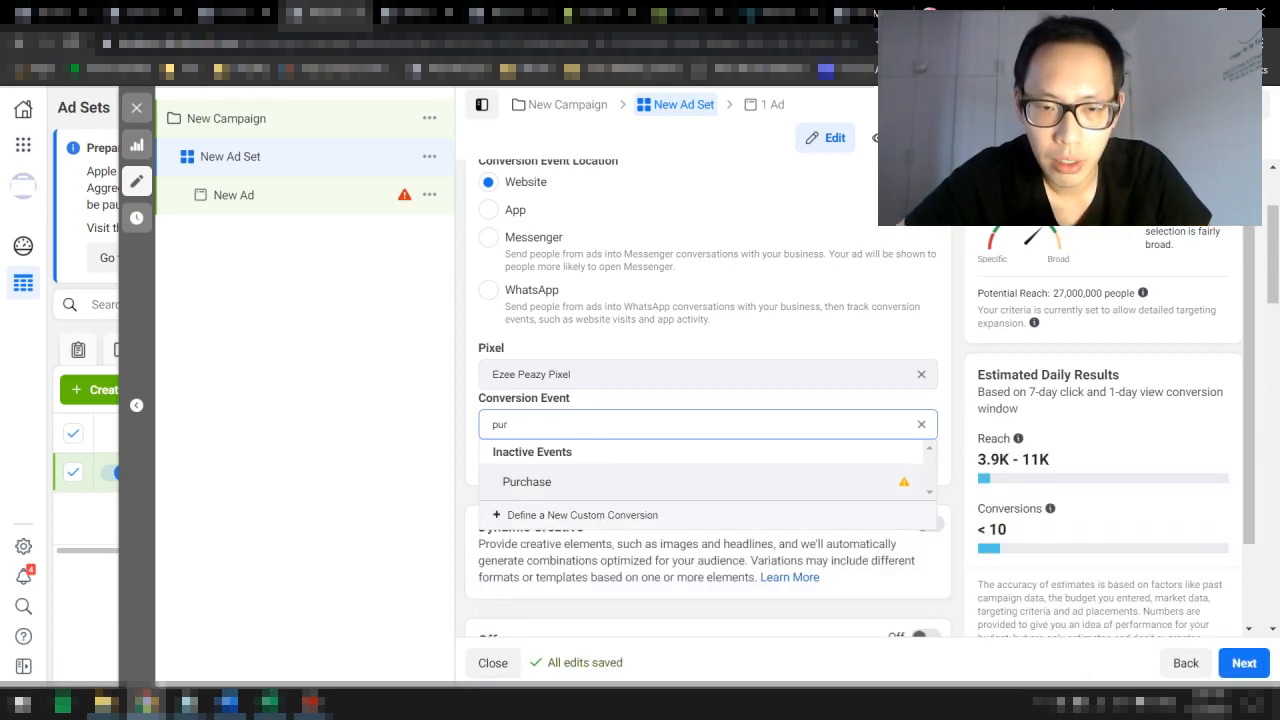
pyautogui.click(527, 482)
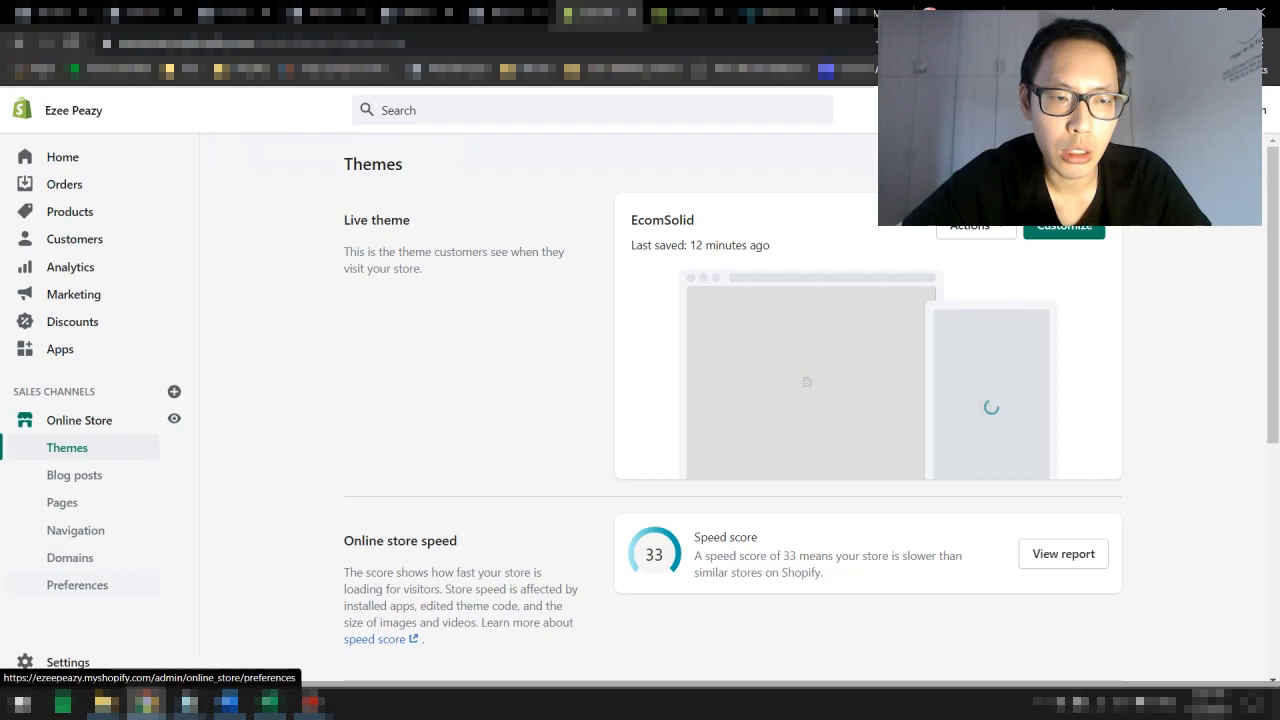
# Step: In Online Store Preferences, choose Set up Pixel under Facebook Pixel
pyautogui.click(77, 584)
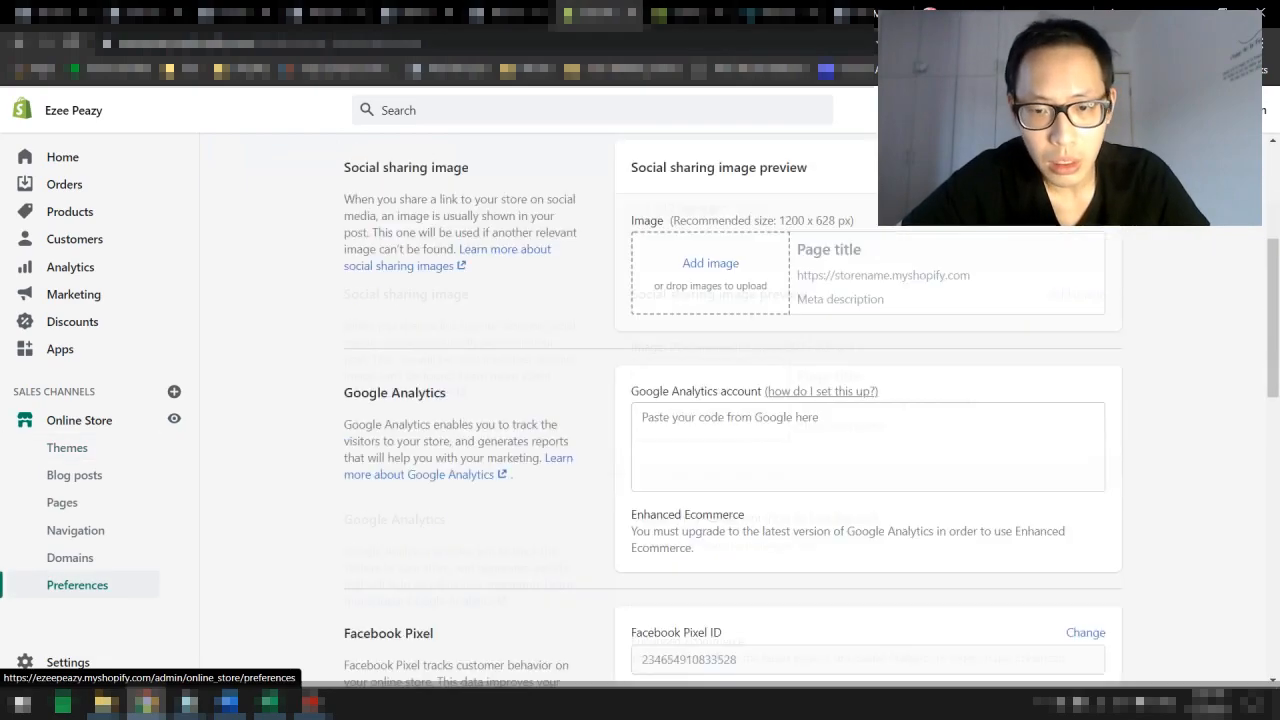
pyautogui.scroll(-3)
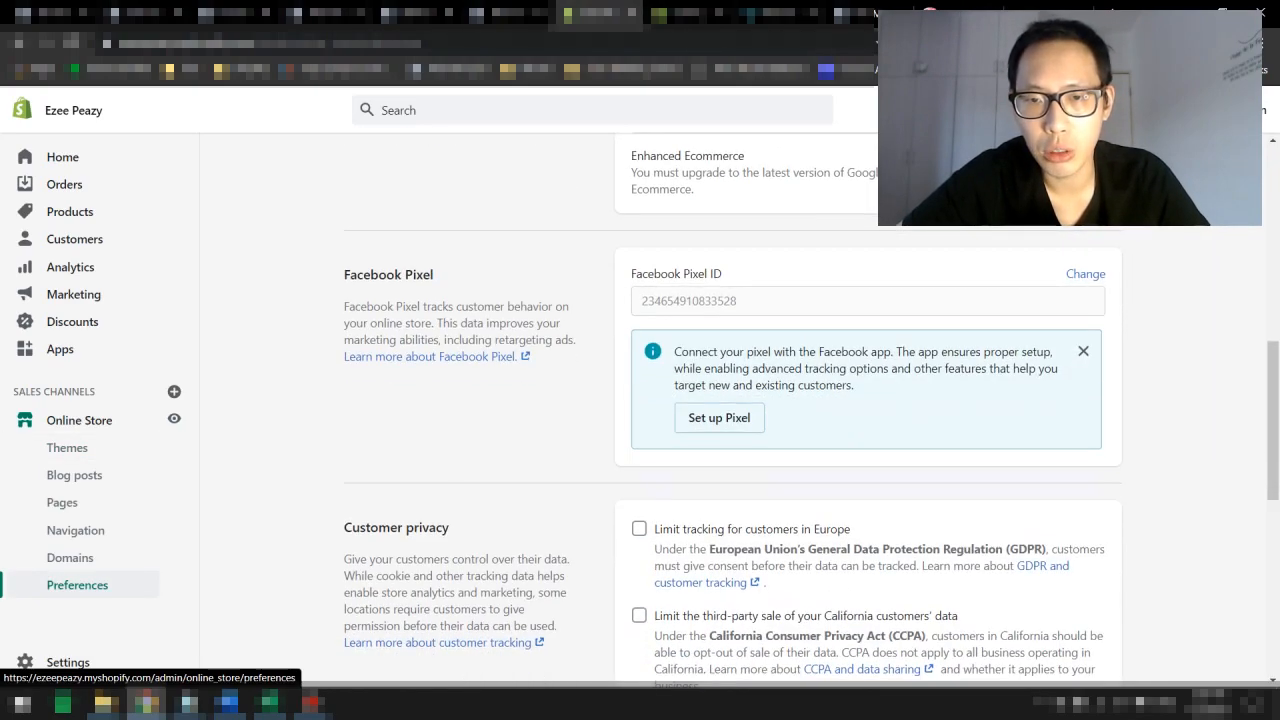
pyautogui.click(719, 417)
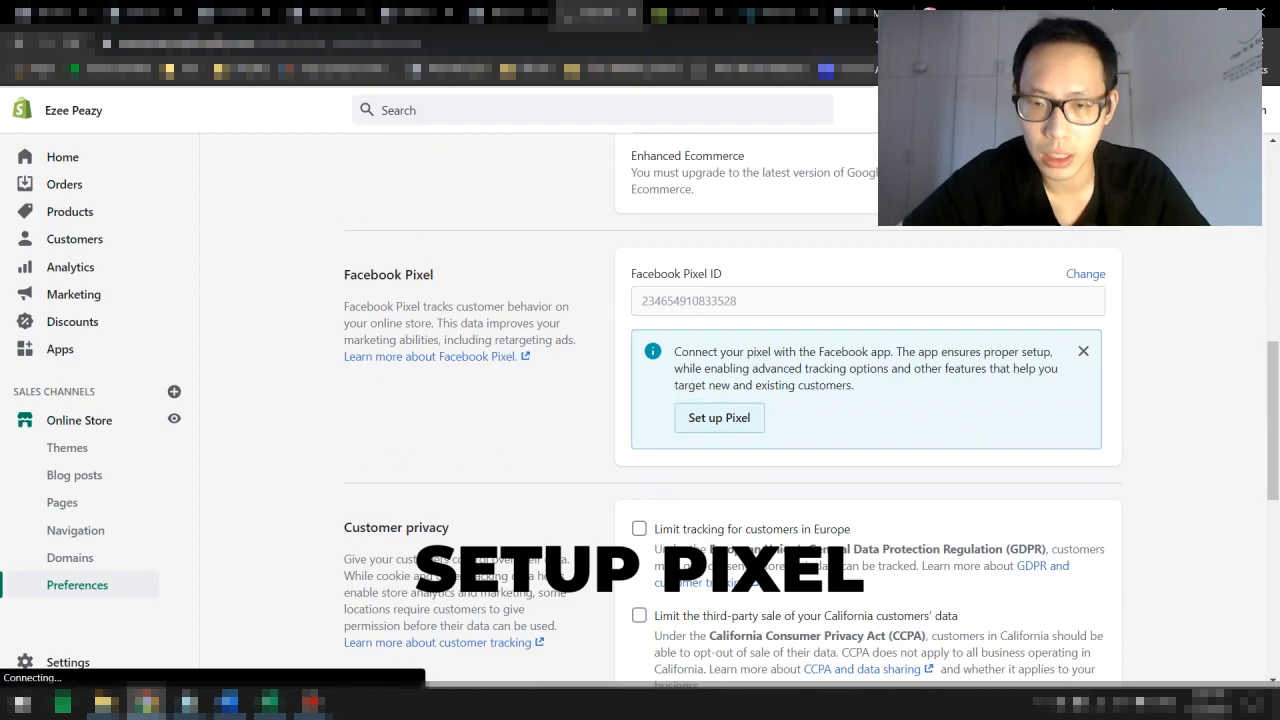
pyautogui.click(719, 417)
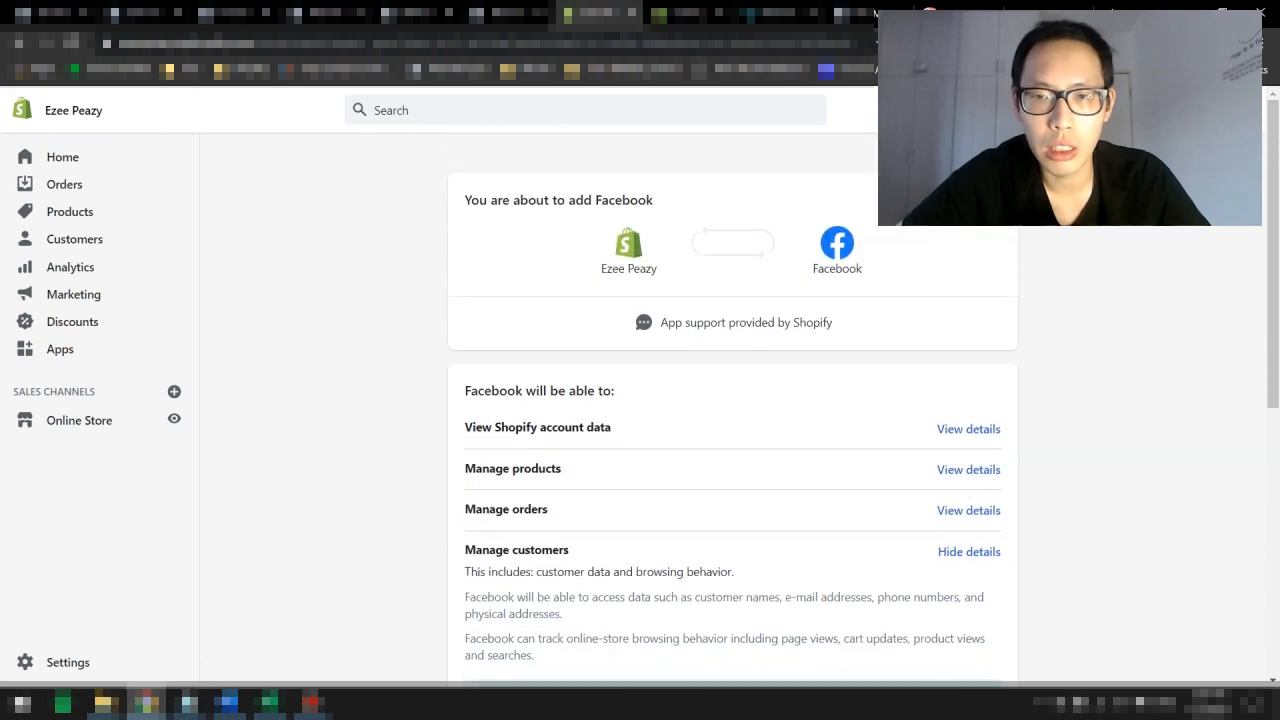
# Step: Scroll the 'You are about to add Facebook' page to add the sales channel
pyautogui.scroll(-3)
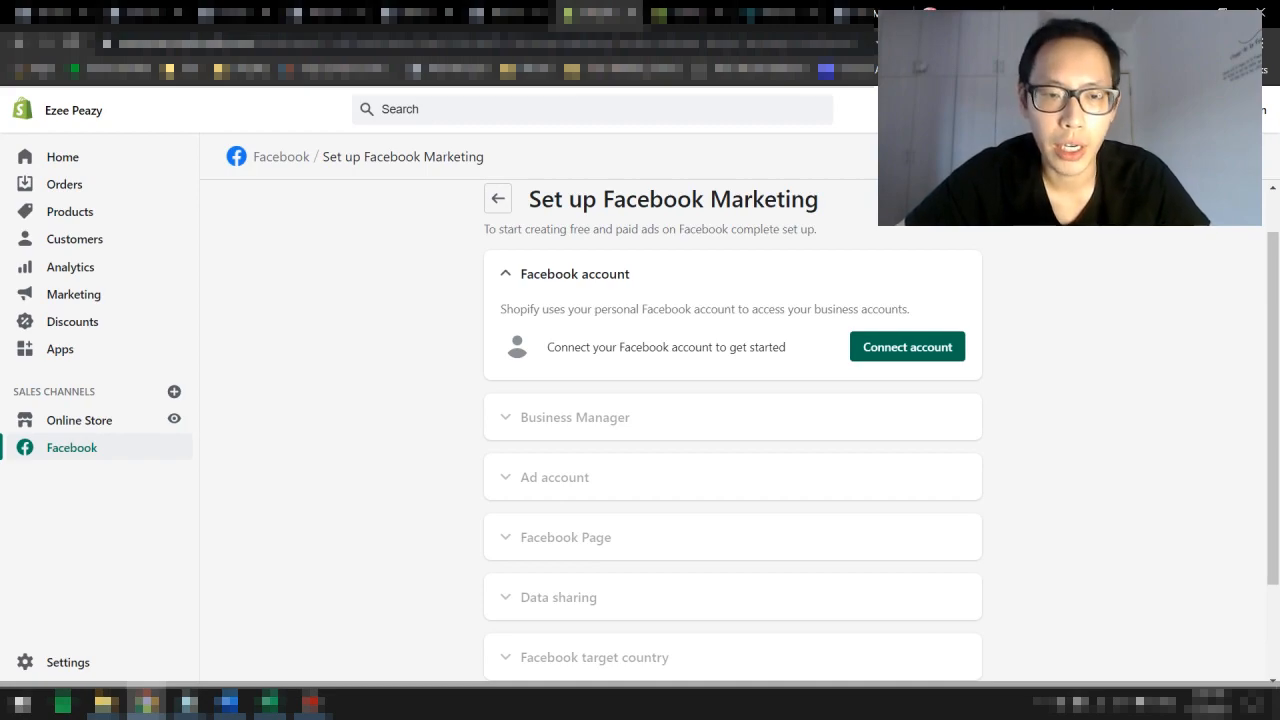
# Step: Connect the Facebook account, then turn on Enable Customer Data Sharing
pyautogui.click(906, 346)
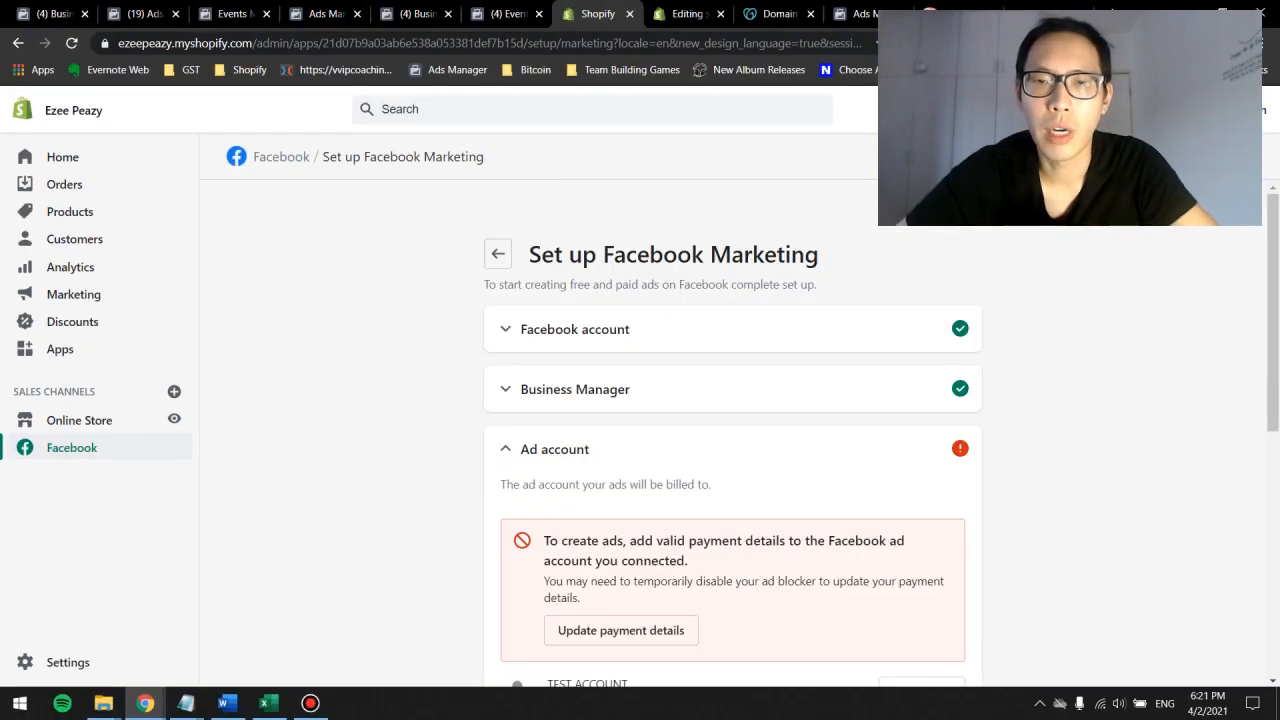
pyautogui.scroll(-3)
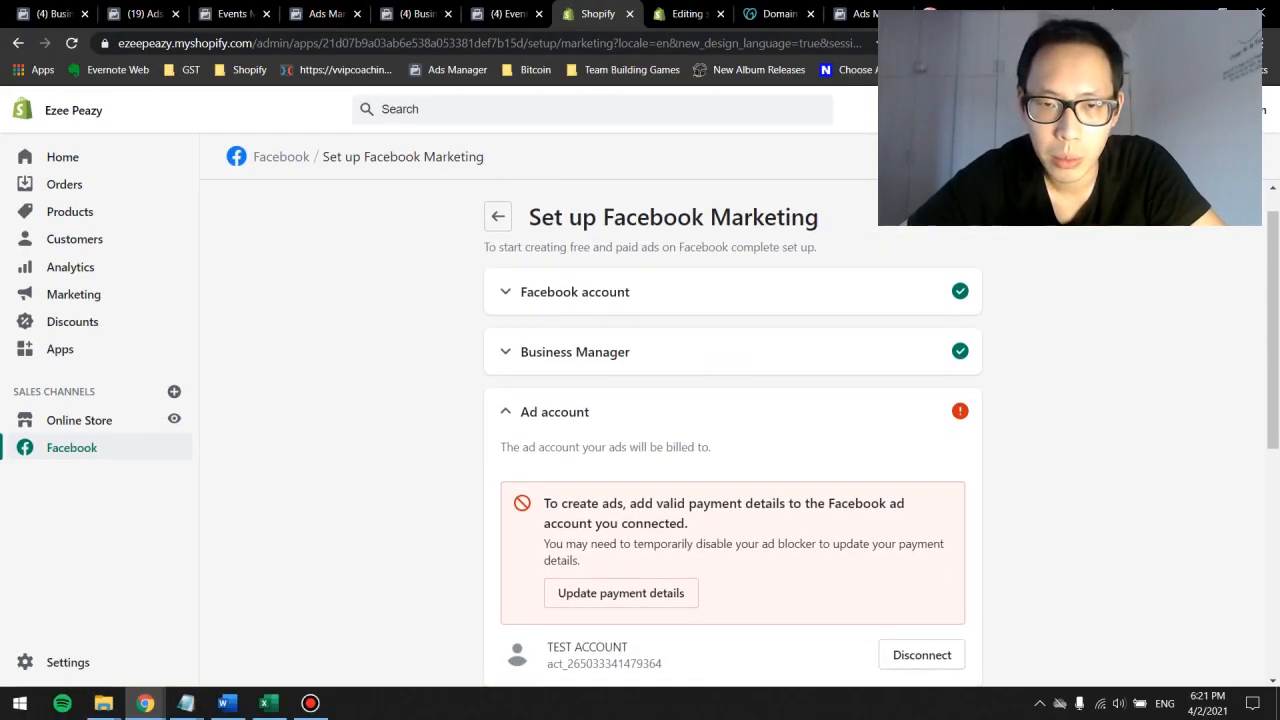
pyautogui.scroll(-3)
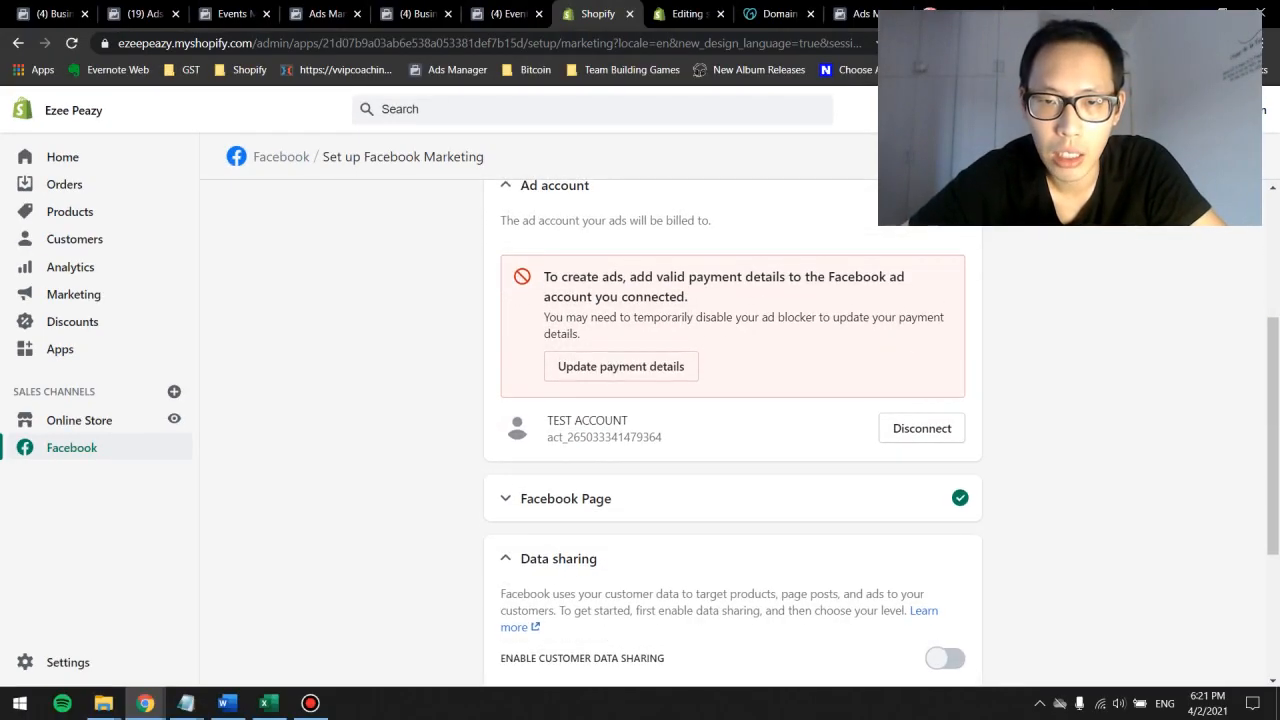
pyautogui.scroll(-3)
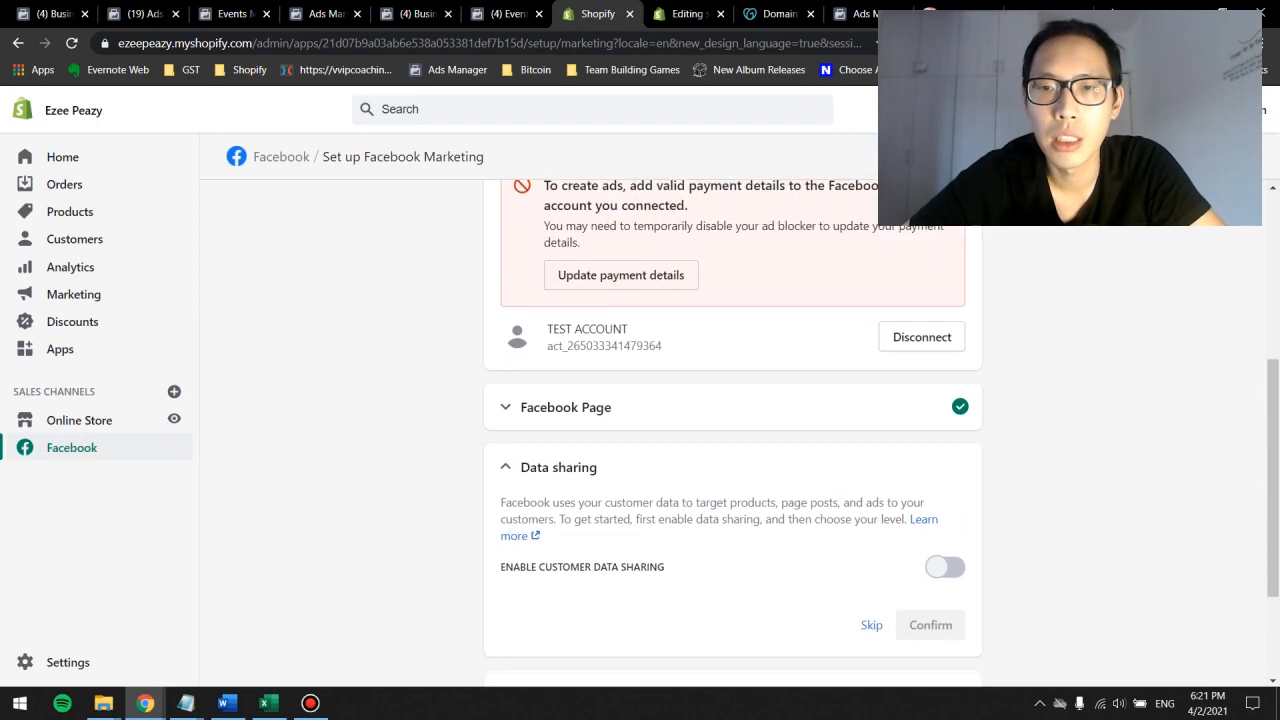
pyautogui.scroll(-3)
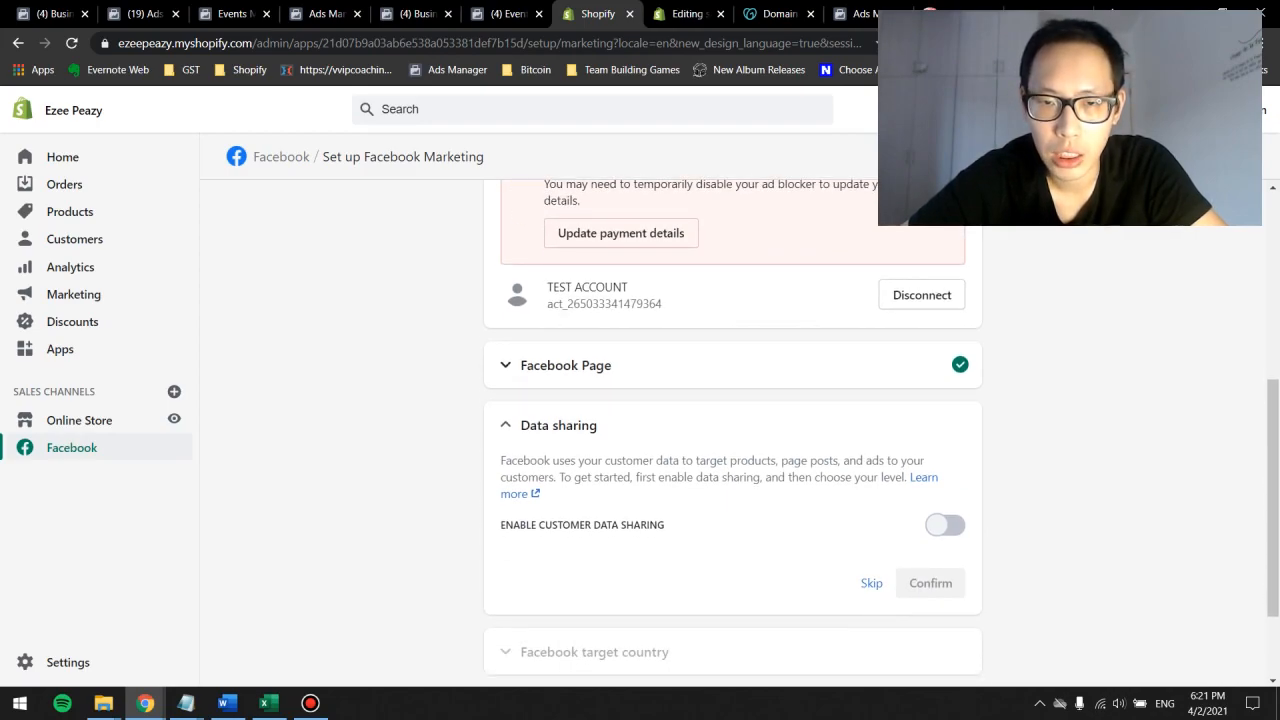
pyautogui.scroll(-3)
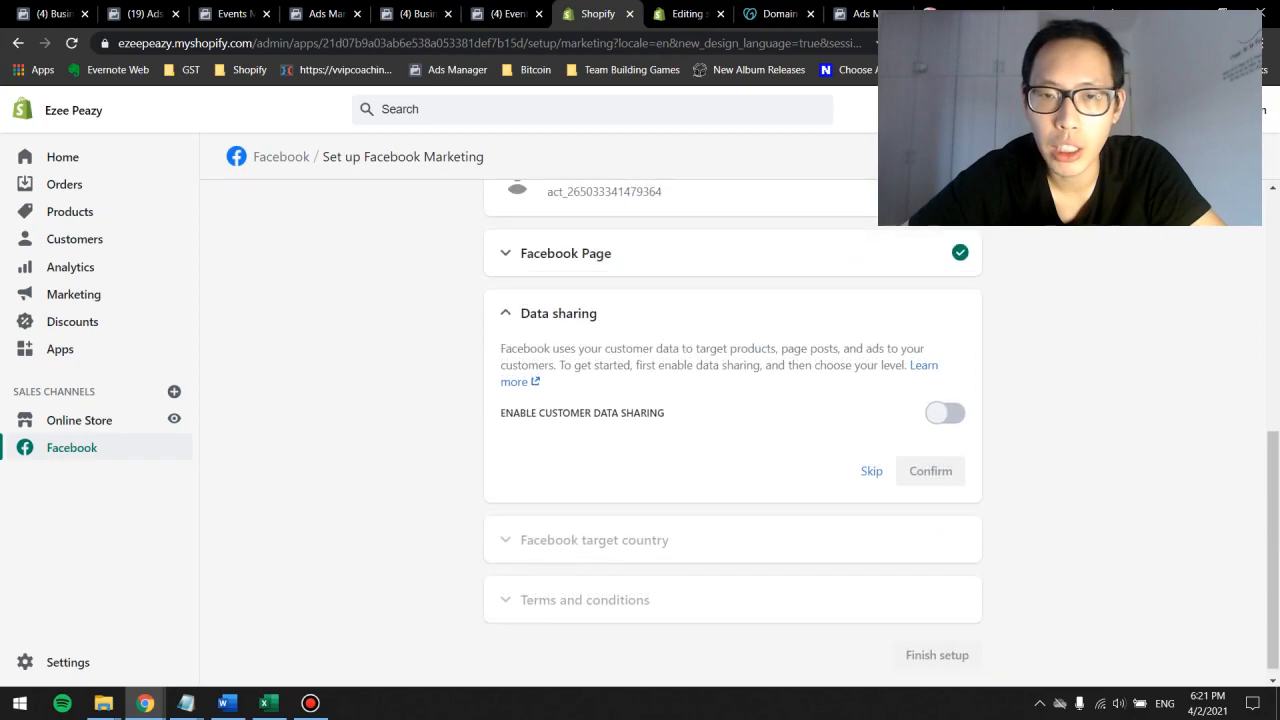
pyautogui.click(929, 470)
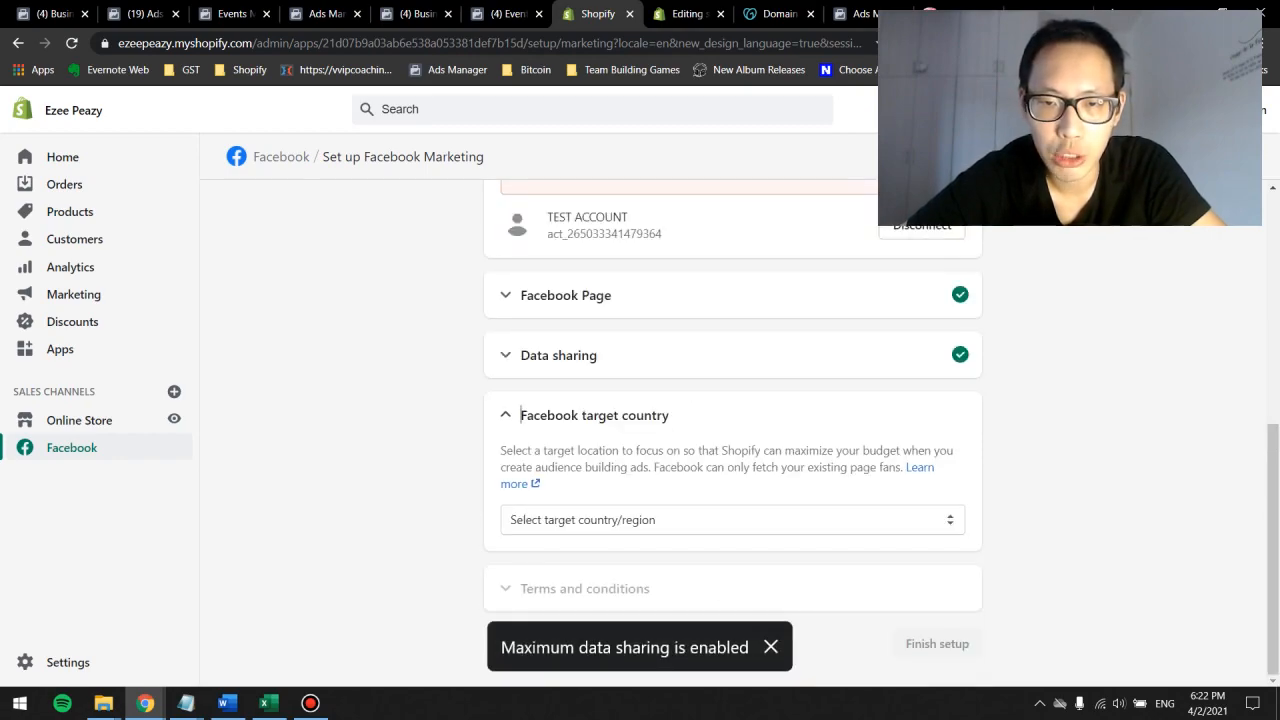
# Step: Choose United States from the target country/region dropdown
pyautogui.click(725, 519)
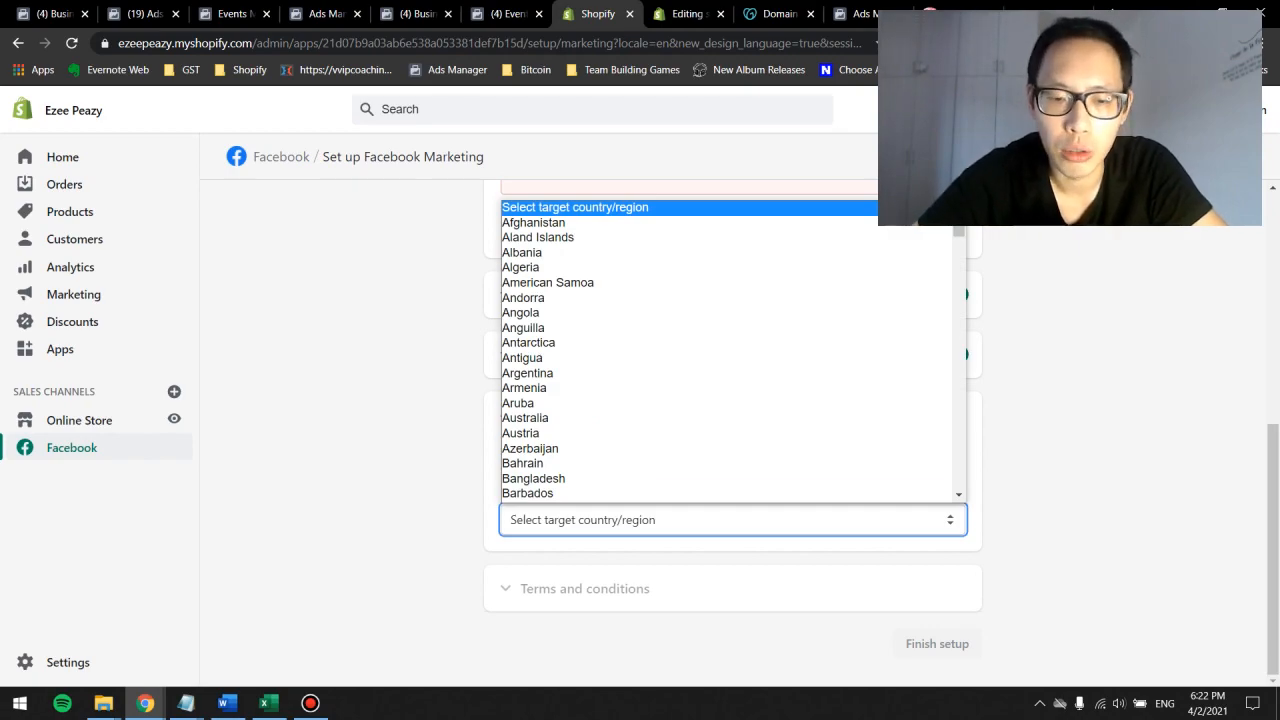
pyautogui.scroll(-3)
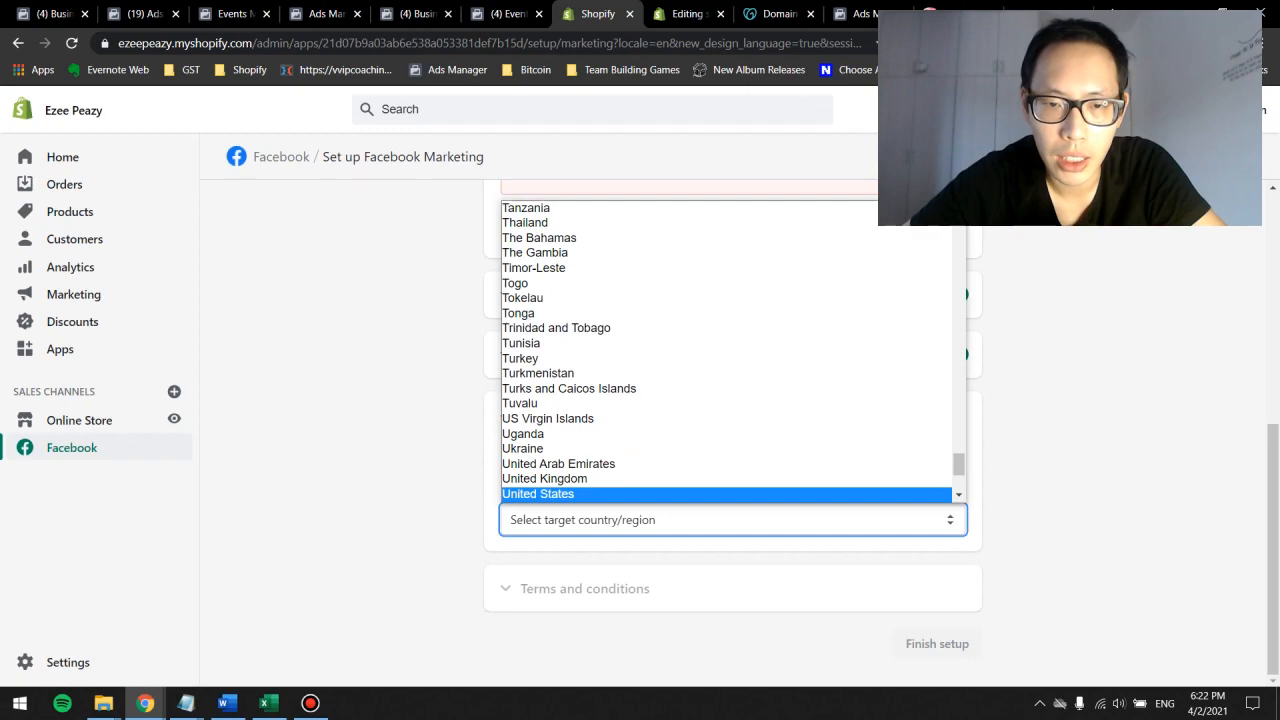
pyautogui.click(537, 493)
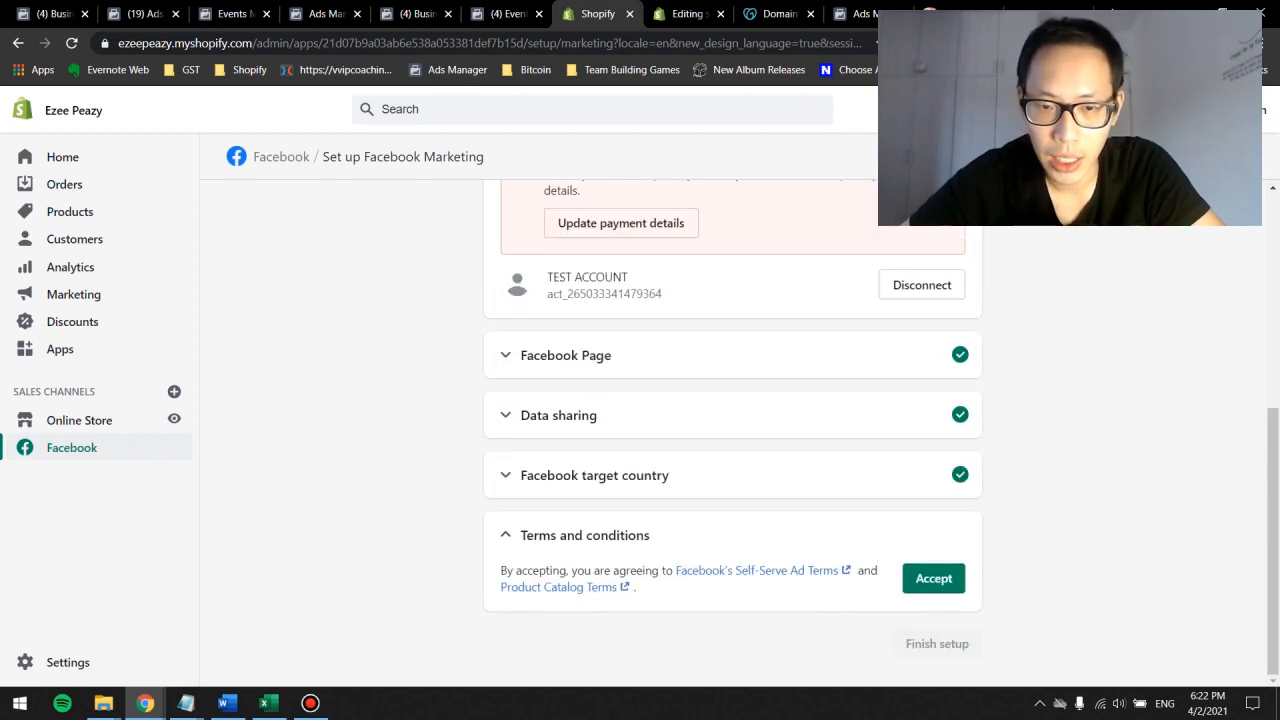